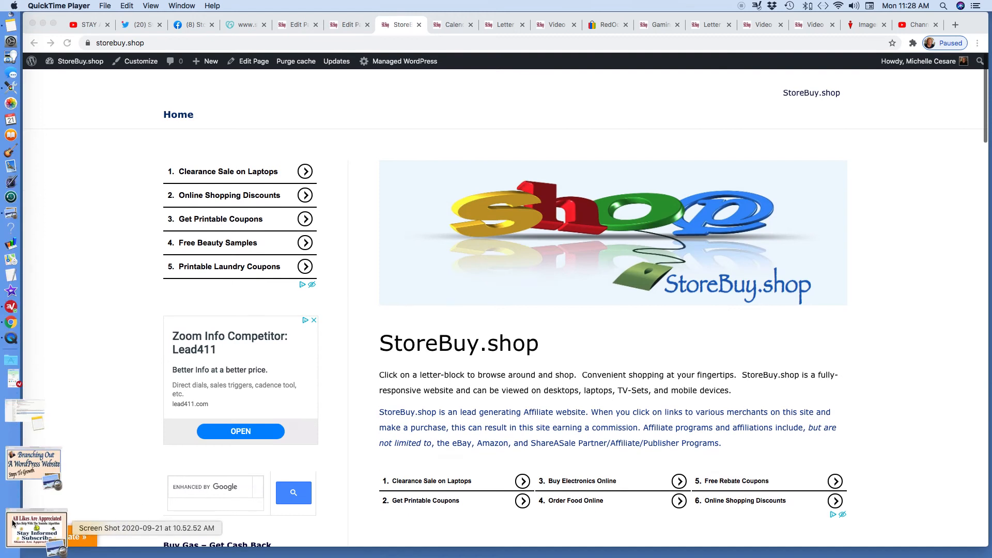
# Step: Open the 'Branching Out A WordPress Website – Steps To Growth' title image in Preview
pyautogui.click(33, 465)
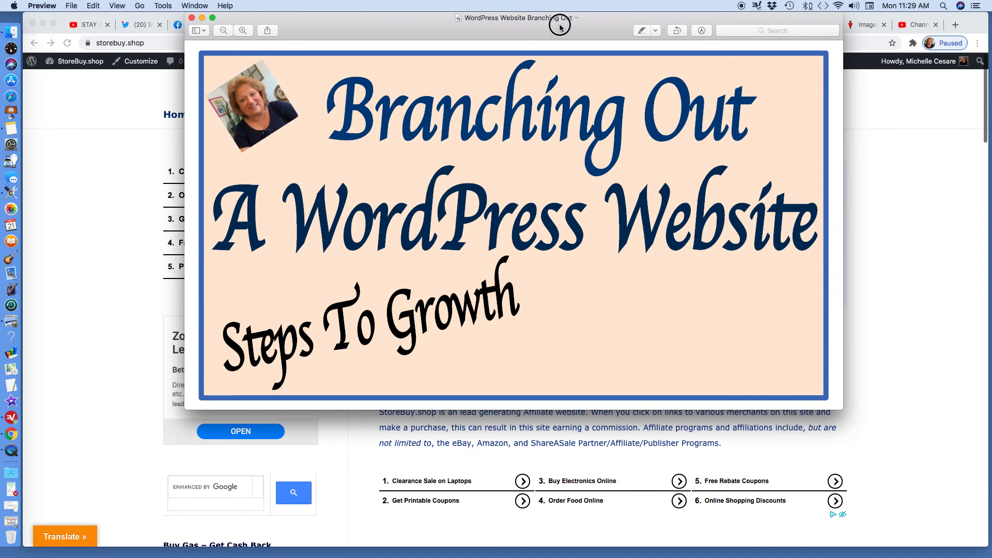
pyautogui.moveTo(203, 18)
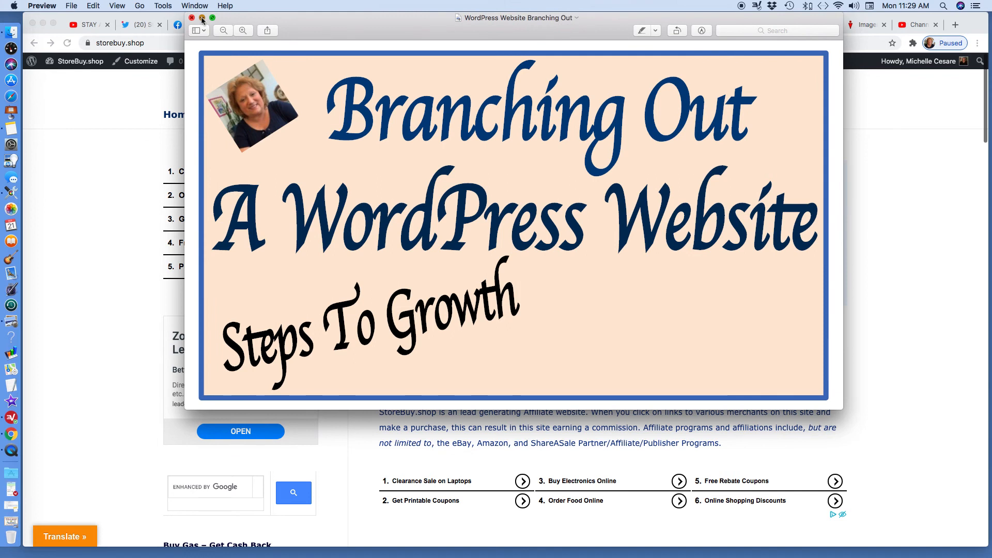
# Step: Close the title image, view the Letter Z-Shopping page editor, then return to StoreBuy.shop home
pyautogui.click(193, 17)
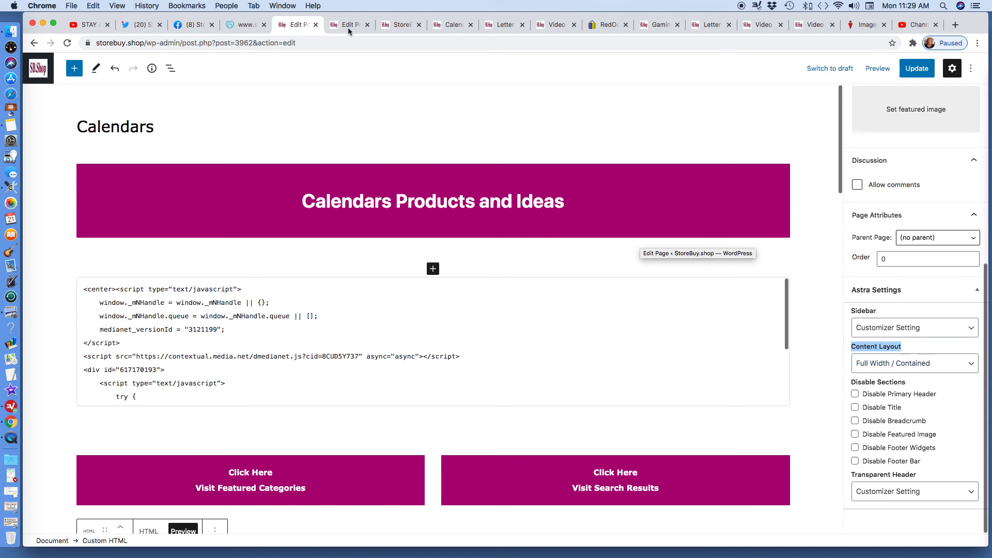
pyautogui.click(350, 25)
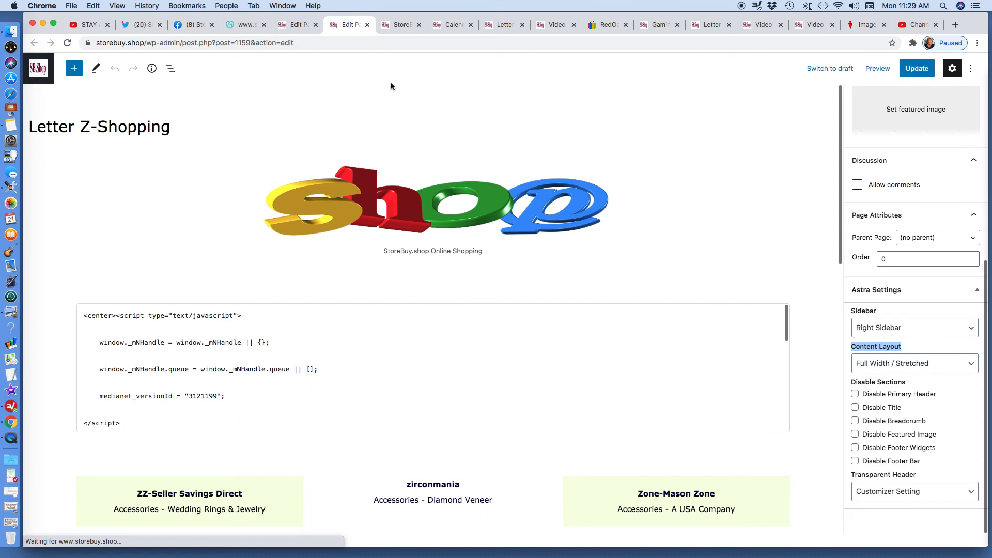
pyautogui.click(399, 24)
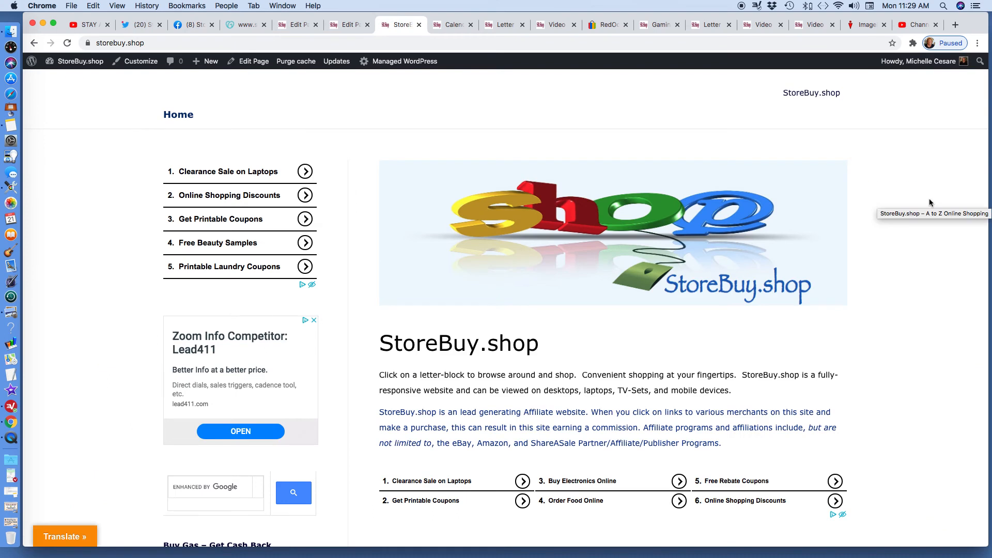
pyautogui.moveTo(915, 171)
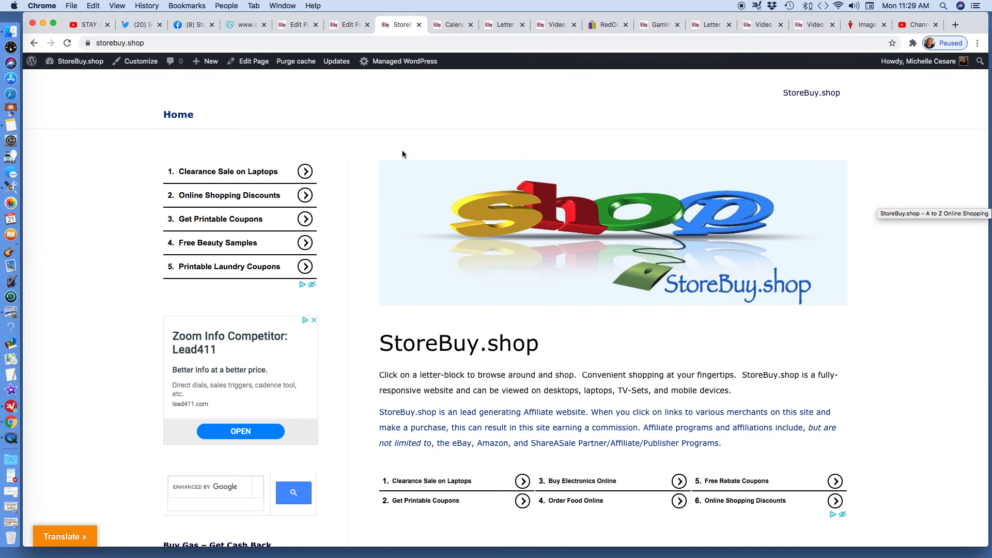
pyautogui.moveTo(201, 144)
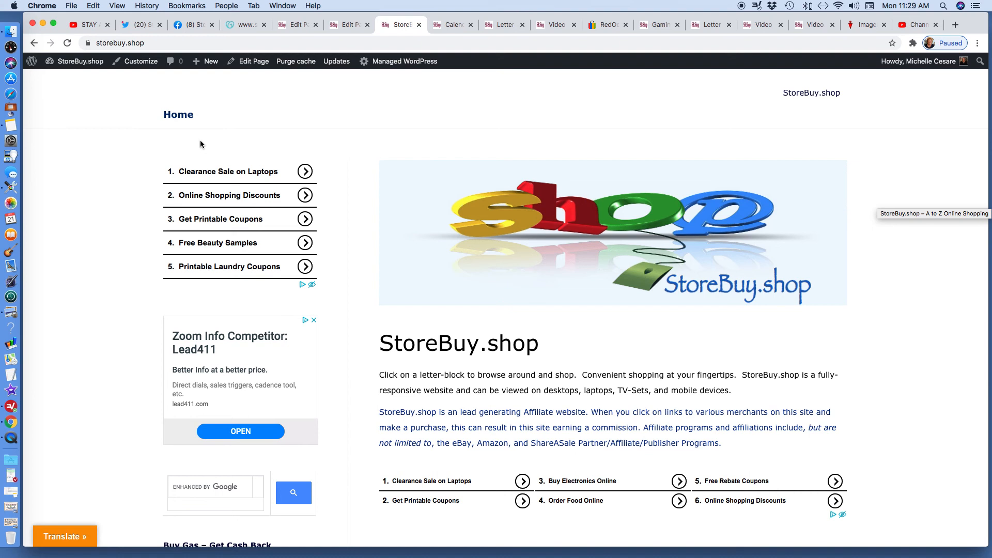
pyautogui.moveTo(880, 378)
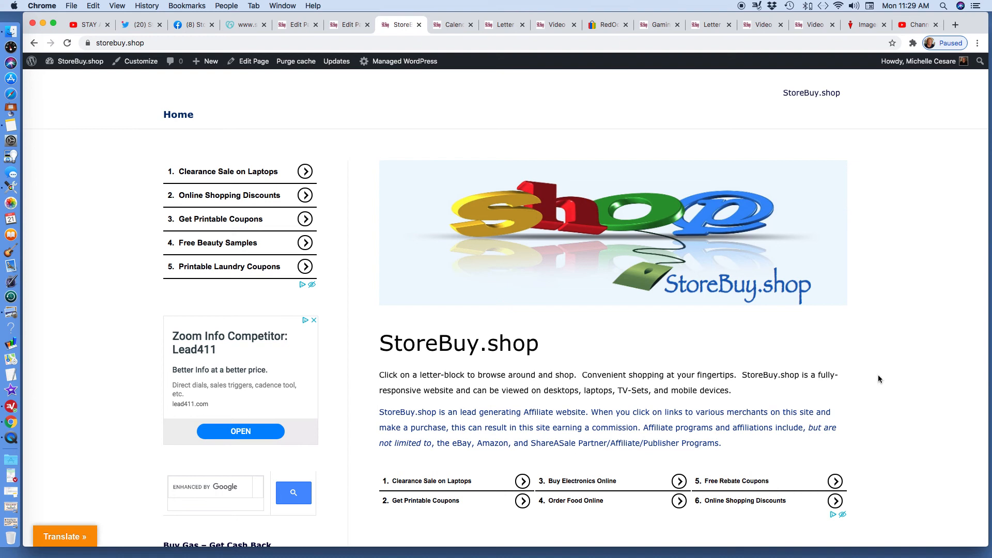
pyautogui.moveTo(867, 211)
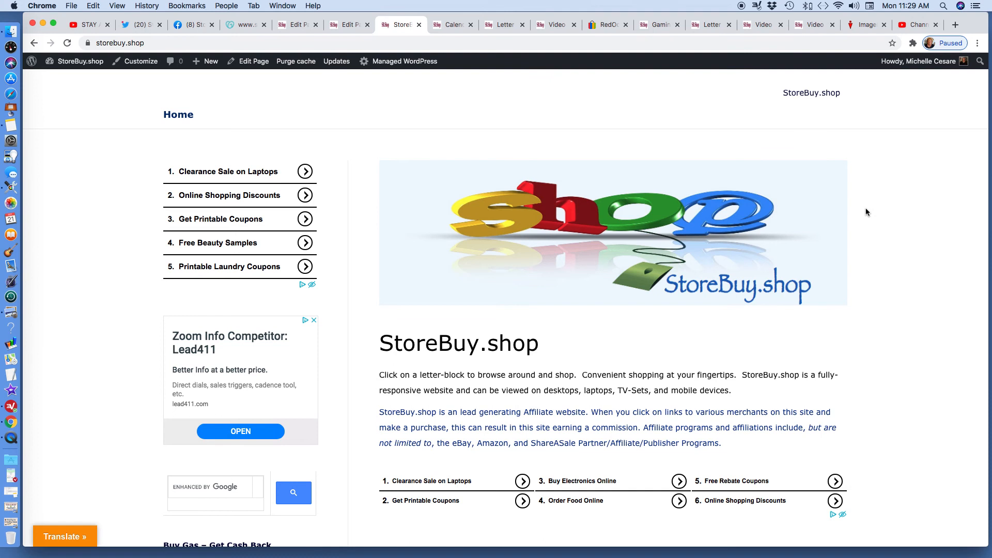
# Step: Scroll the StoreBuy.shop home page to reveal lettered shopping blocks A through F
pyautogui.scroll(-3)
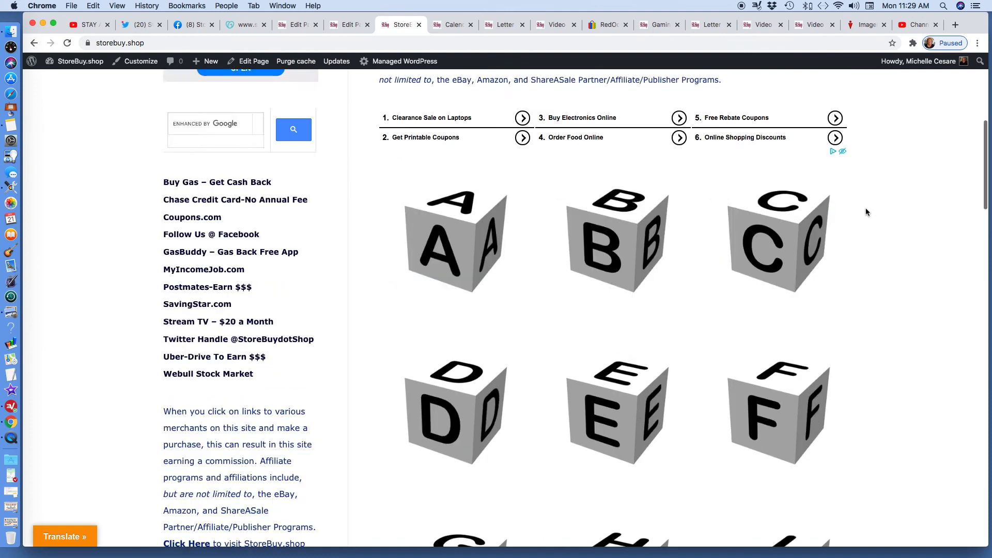
pyautogui.scroll(3)
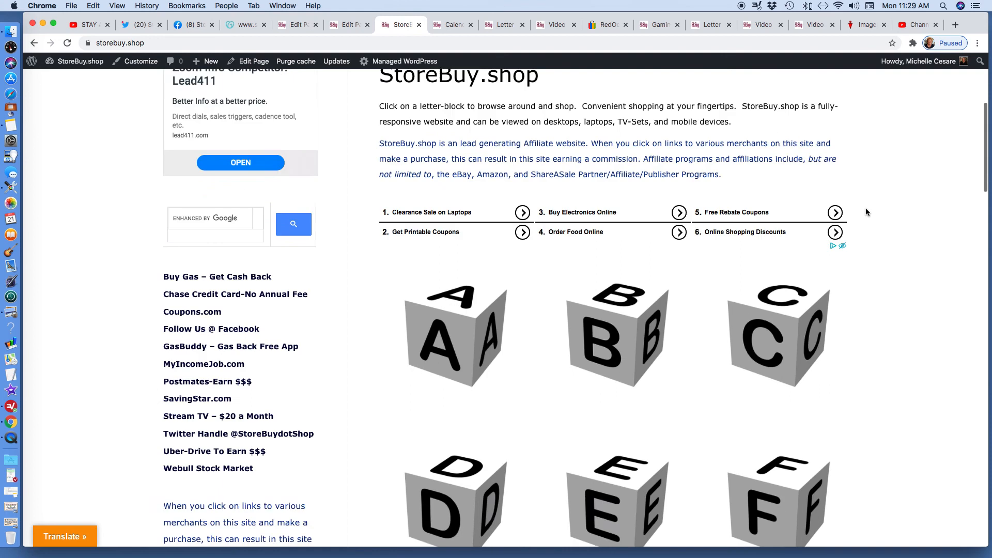
pyautogui.scroll(3)
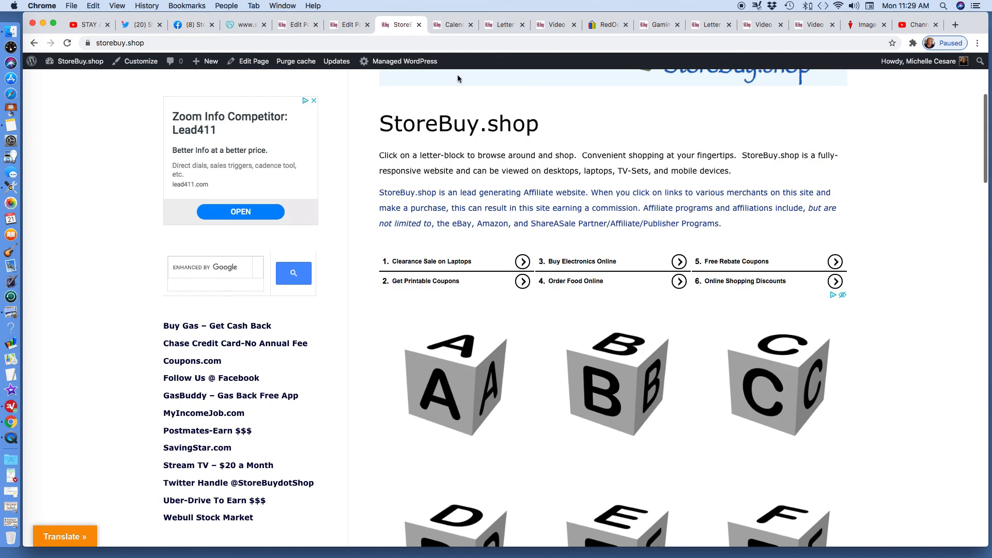
# Step: Switch to the live Calendars page filed under Letter B-Shopping and Books and Textbooks
pyautogui.click(451, 24)
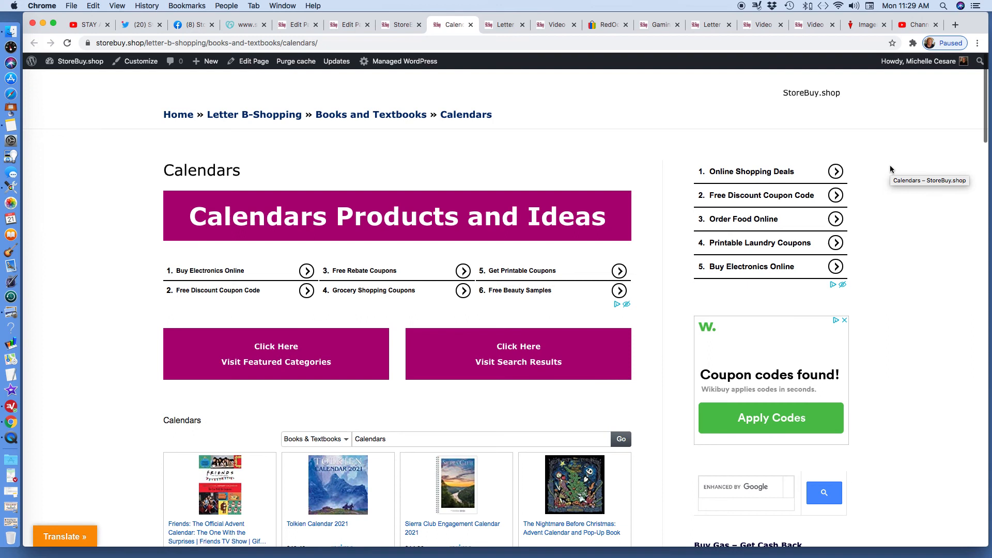
pyautogui.moveTo(731, 175)
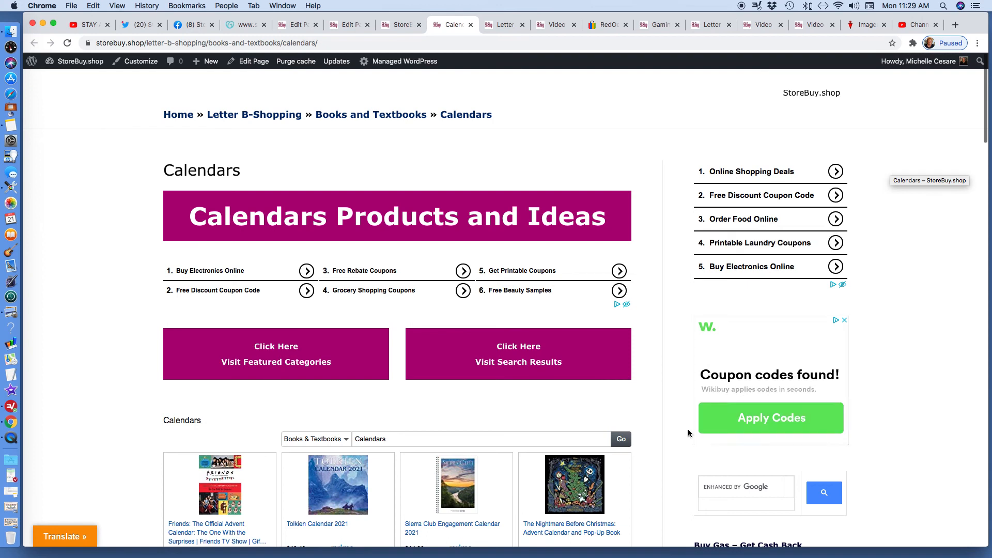
pyautogui.moveTo(298, 153)
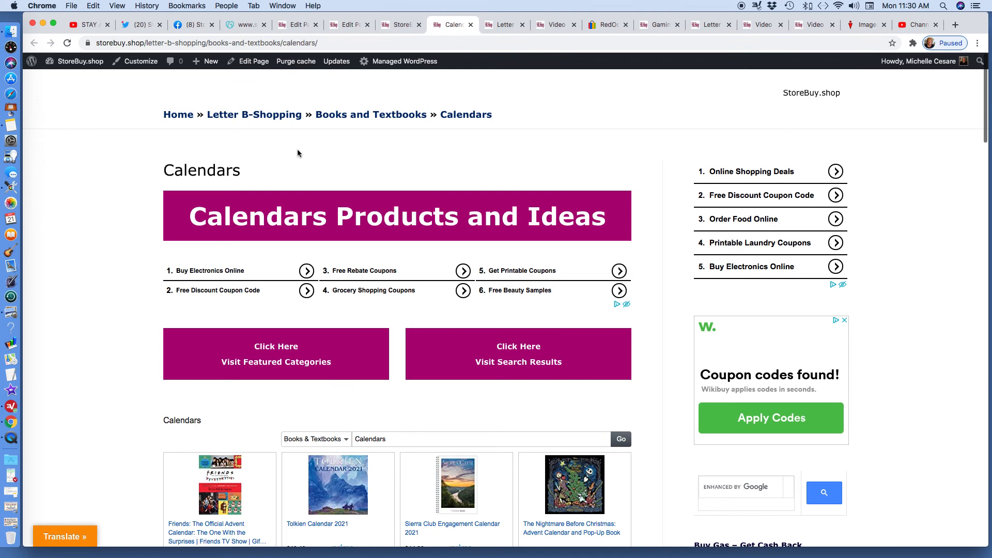
pyautogui.moveTo(912, 288)
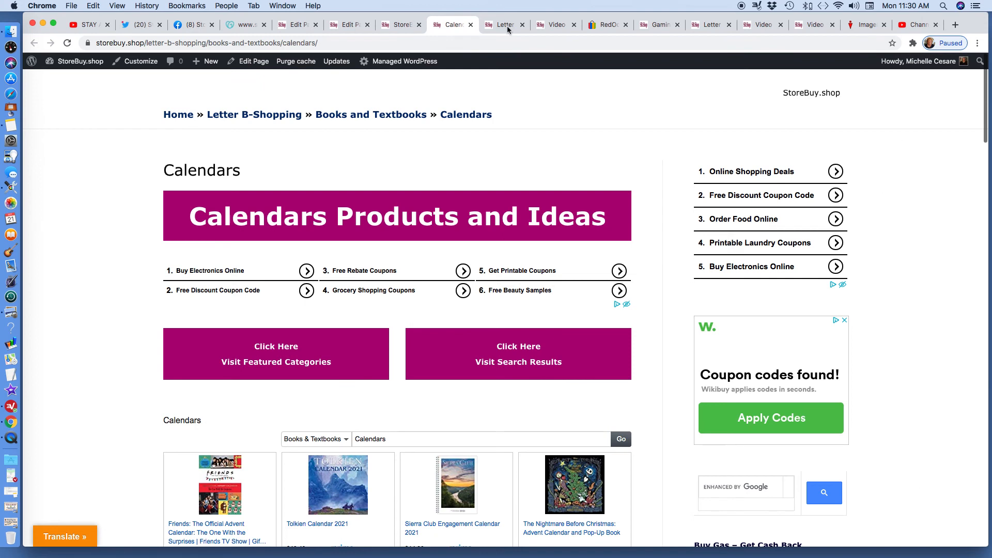
# Step: Show the Letter G-Shopping page, briefly revisiting the Calendars tab before returning
pyautogui.click(505, 25)
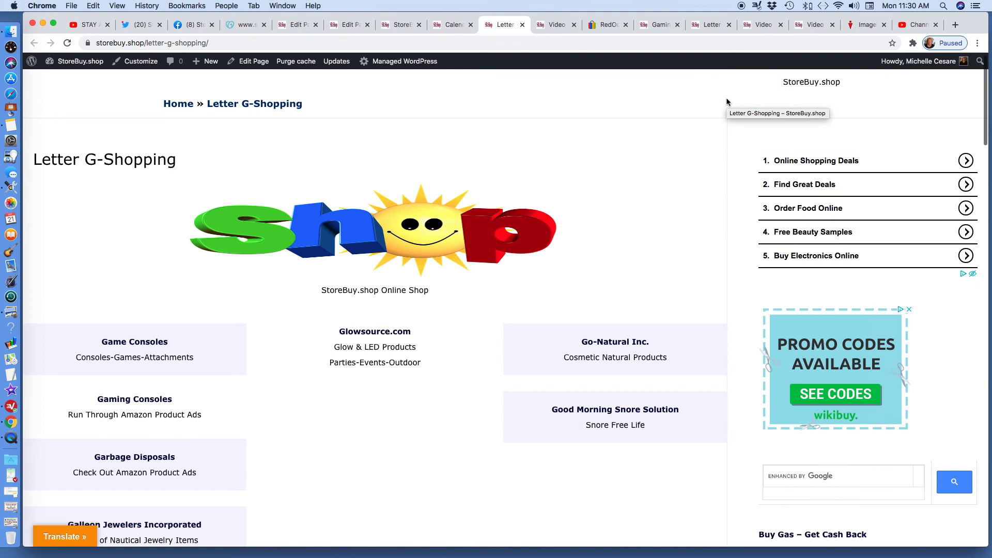
pyautogui.moveTo(718, 125)
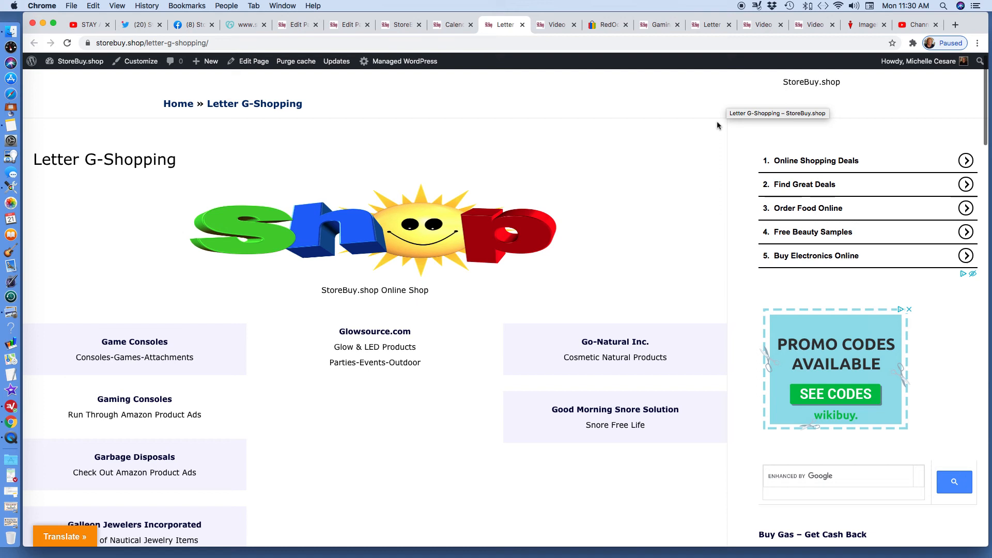
pyautogui.moveTo(715, 143)
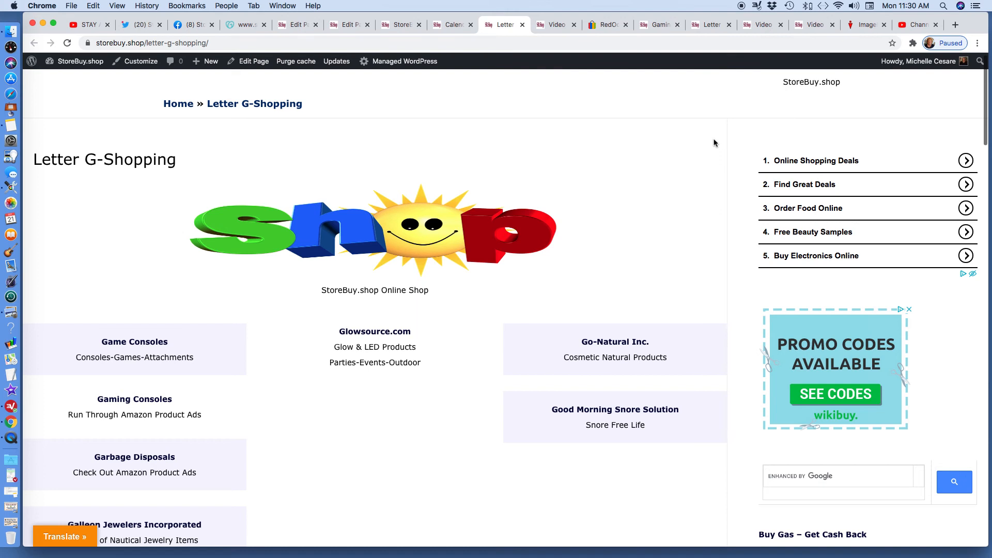
pyautogui.moveTo(838, 192)
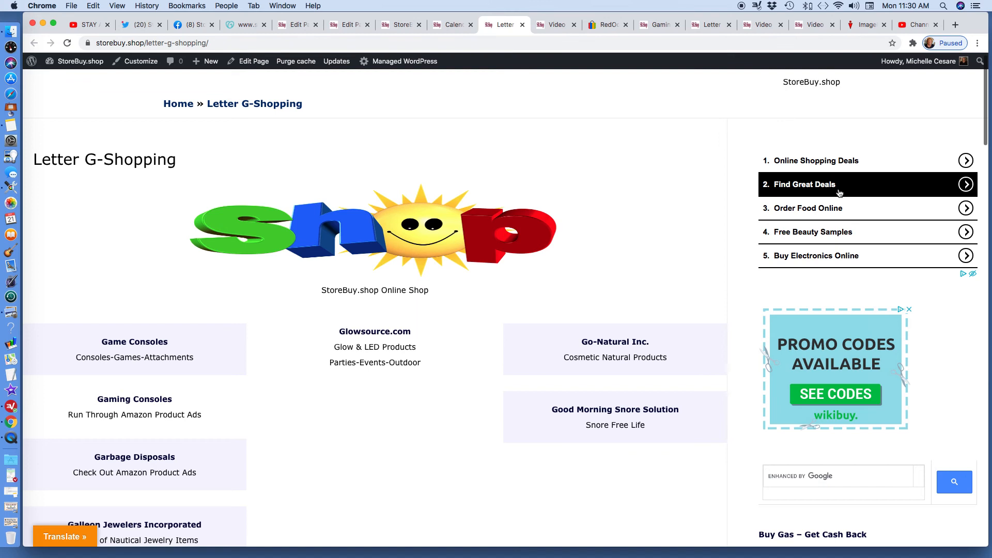
pyautogui.moveTo(701, 175)
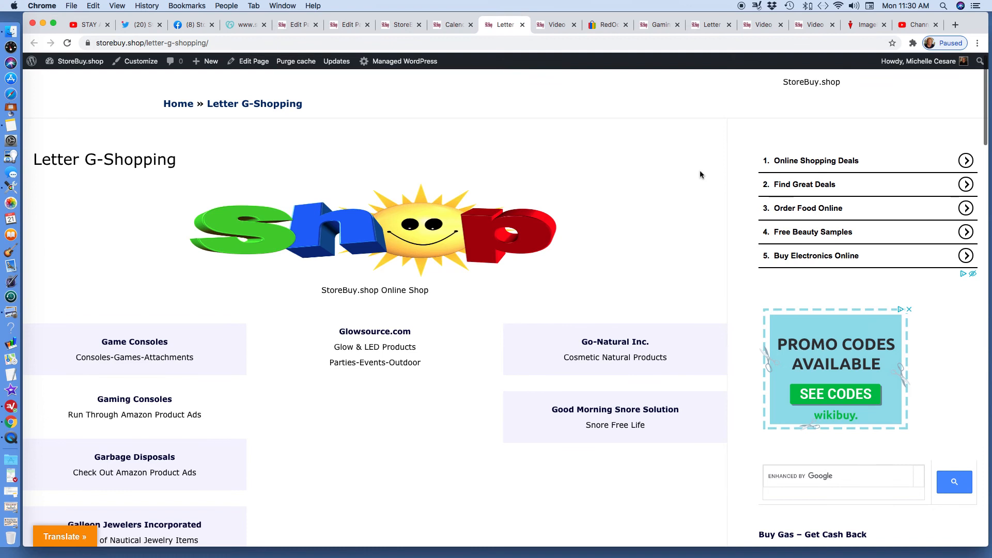
pyautogui.moveTo(452, 30)
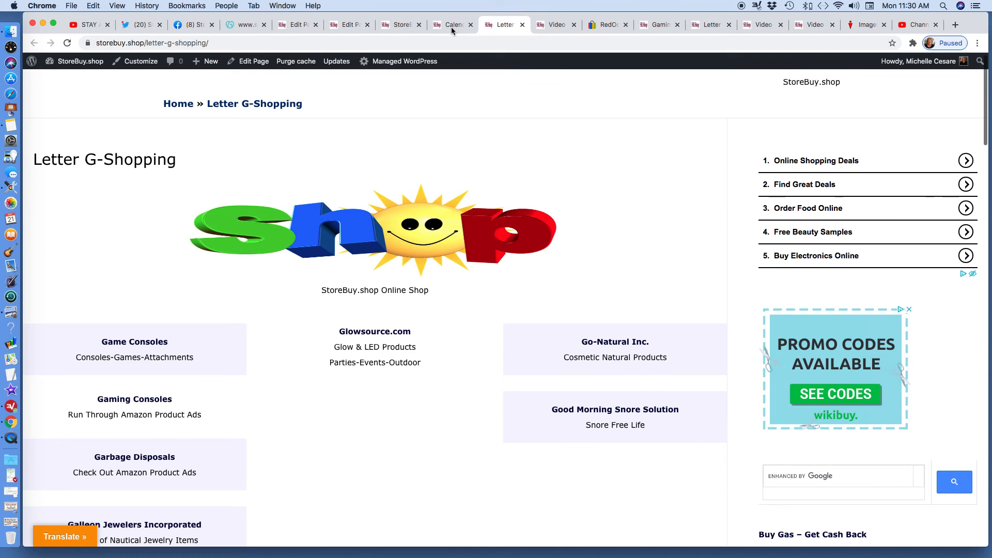
pyautogui.click(453, 24)
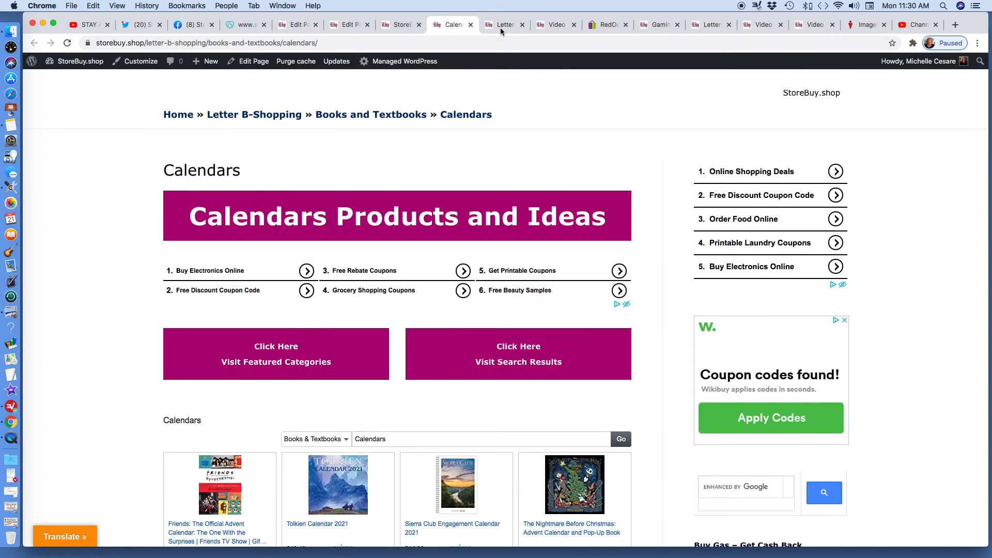
pyautogui.click(505, 24)
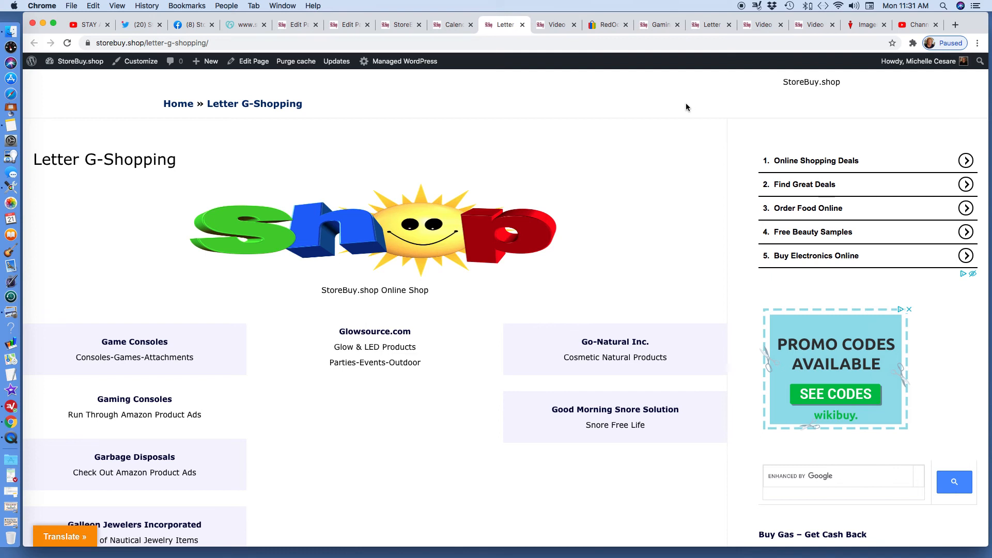
pyautogui.moveTo(693, 109)
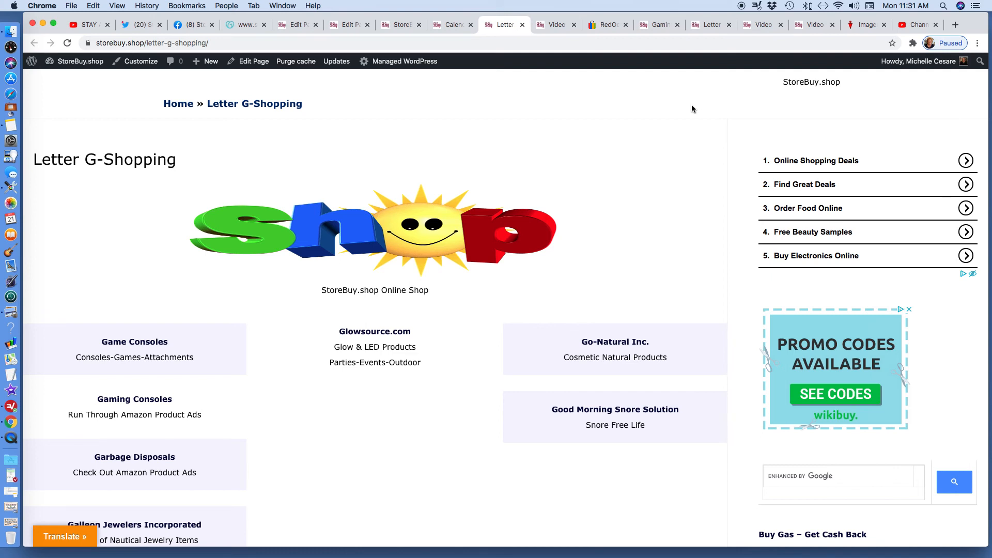
pyautogui.click(555, 25)
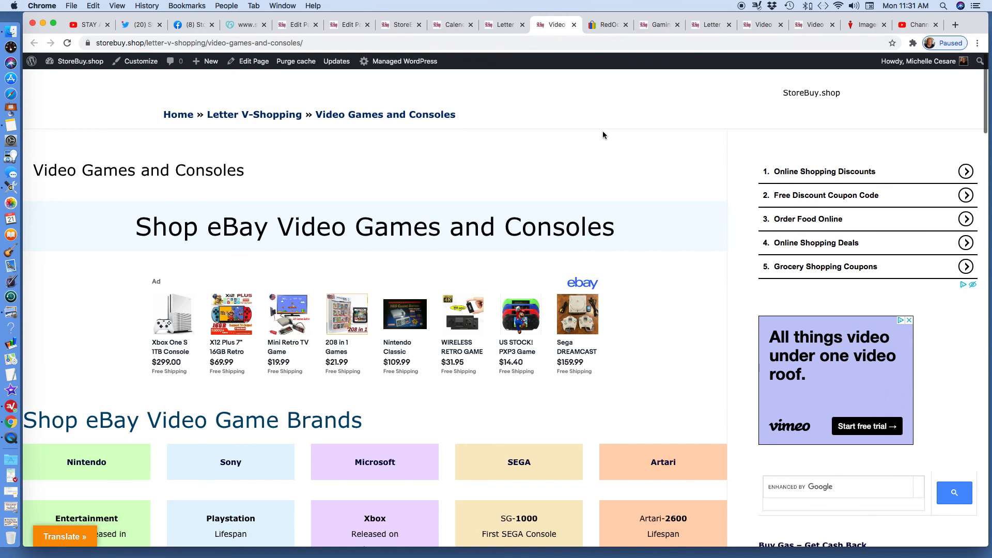
pyautogui.moveTo(735, 113)
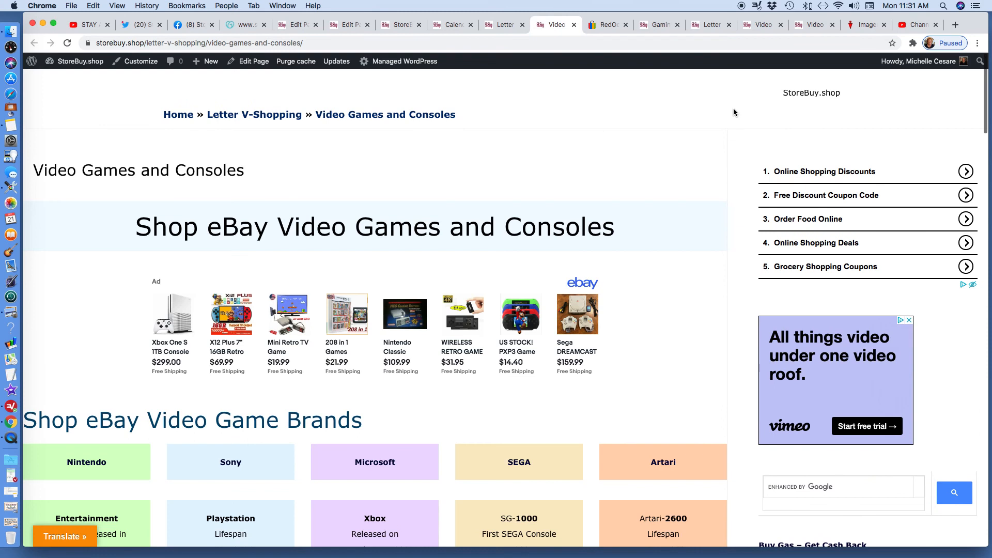
pyautogui.scroll(-3)
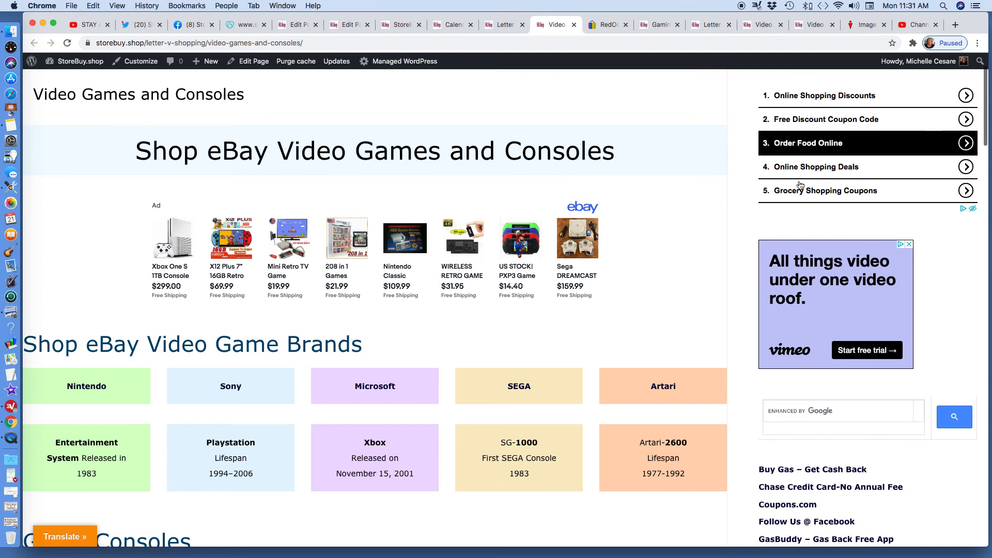
pyautogui.scroll(-3)
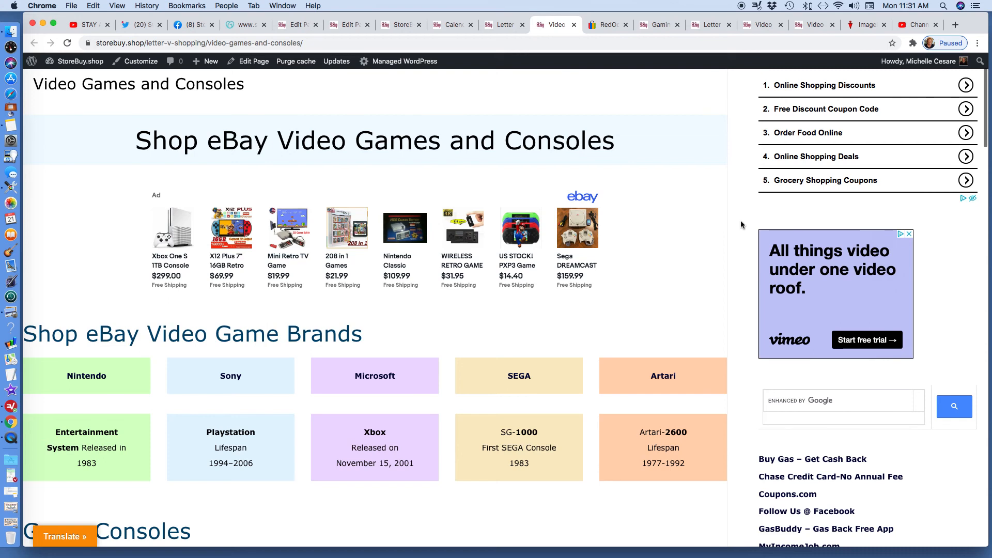
pyautogui.scroll(-3)
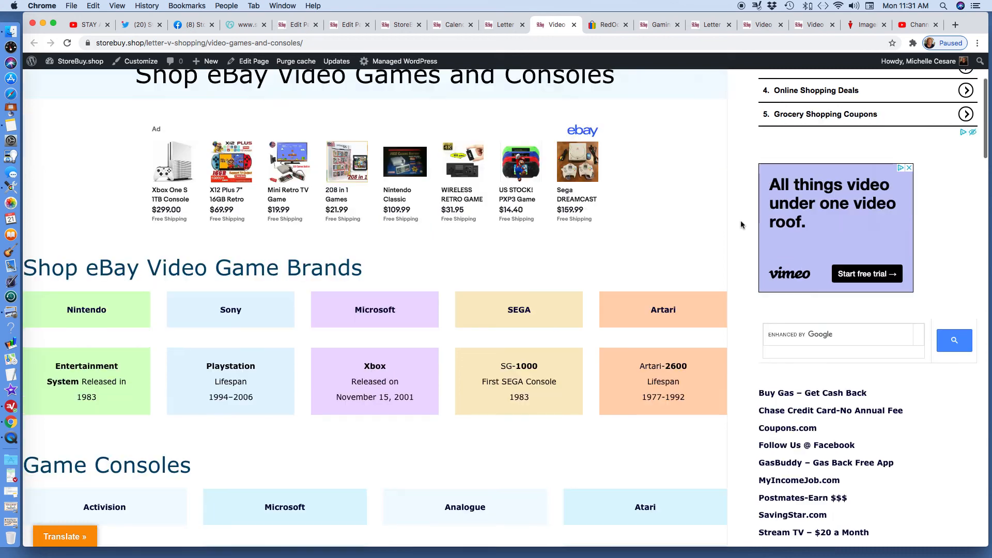
pyautogui.scroll(-3)
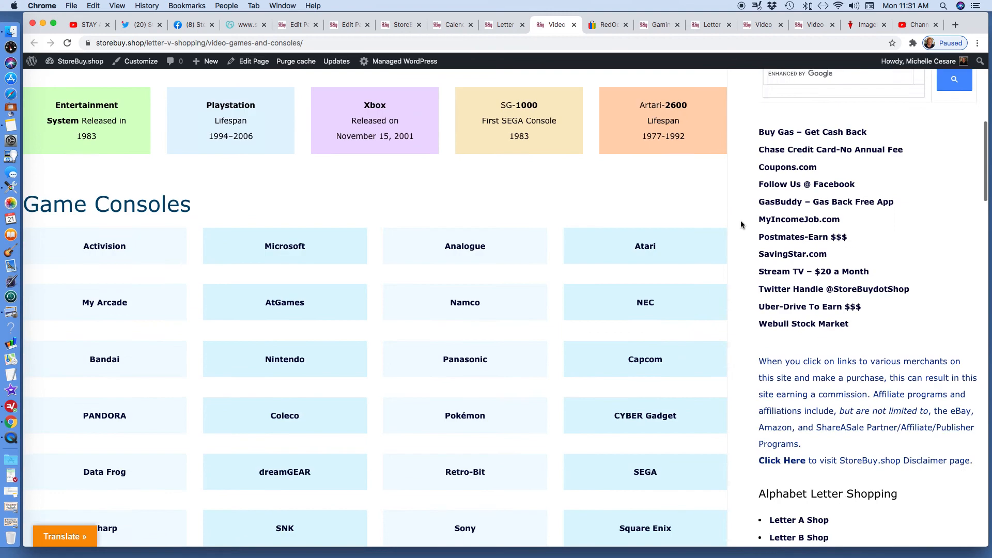
pyautogui.scroll(-3)
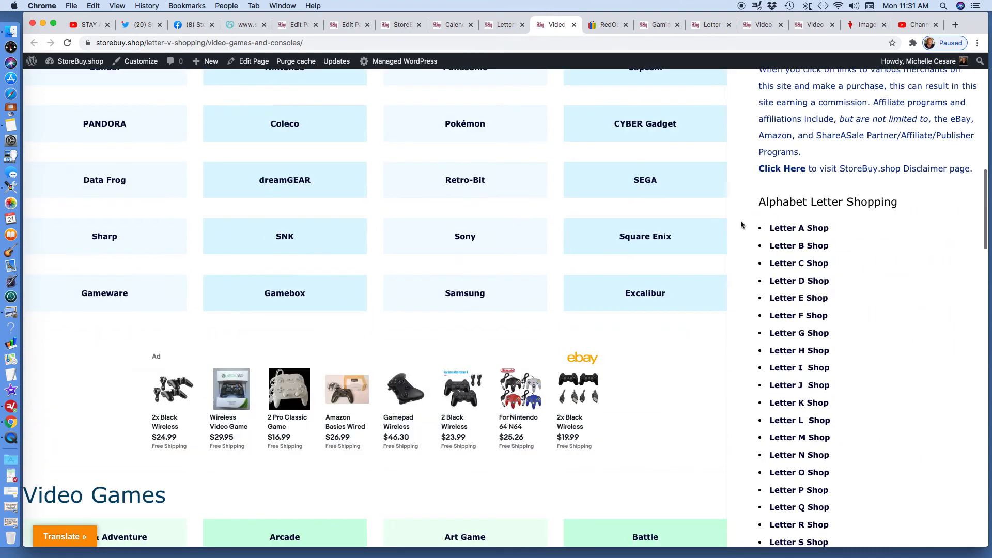
pyautogui.scroll(-3)
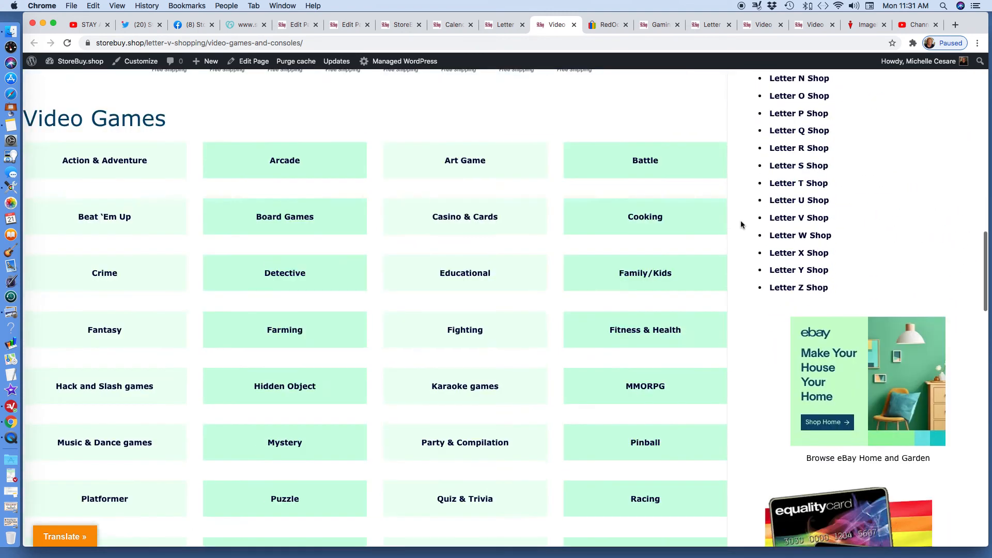
pyautogui.scroll(-3)
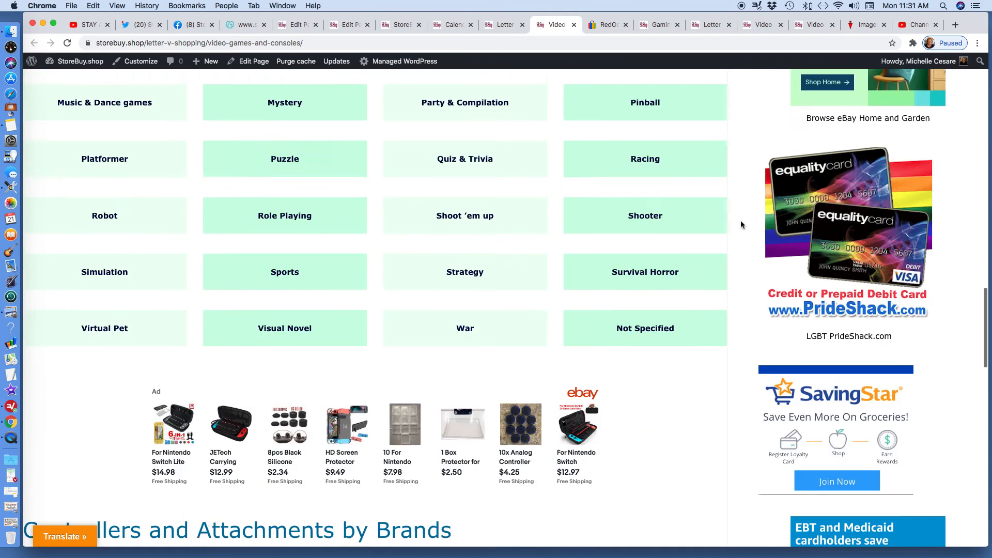
pyautogui.scroll(-3)
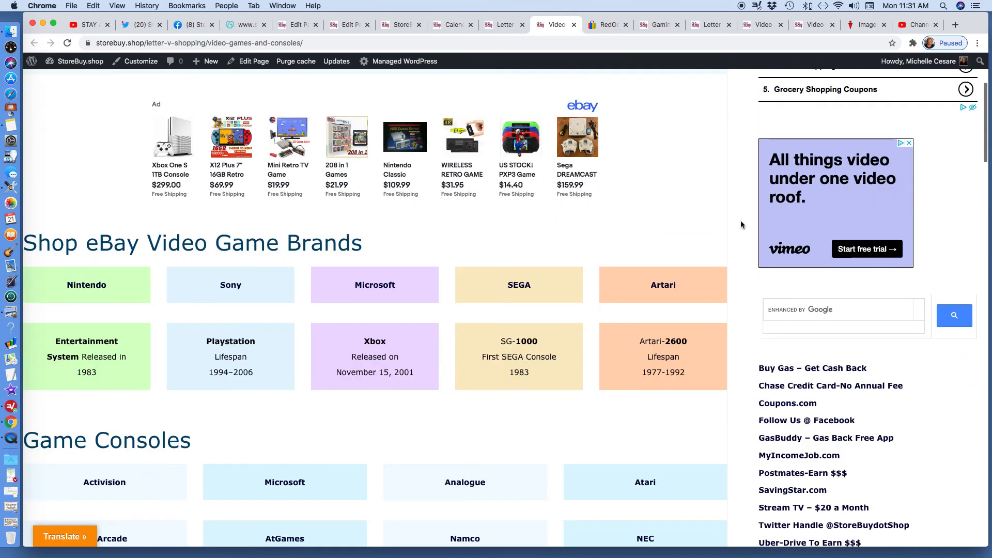
pyautogui.scroll(3)
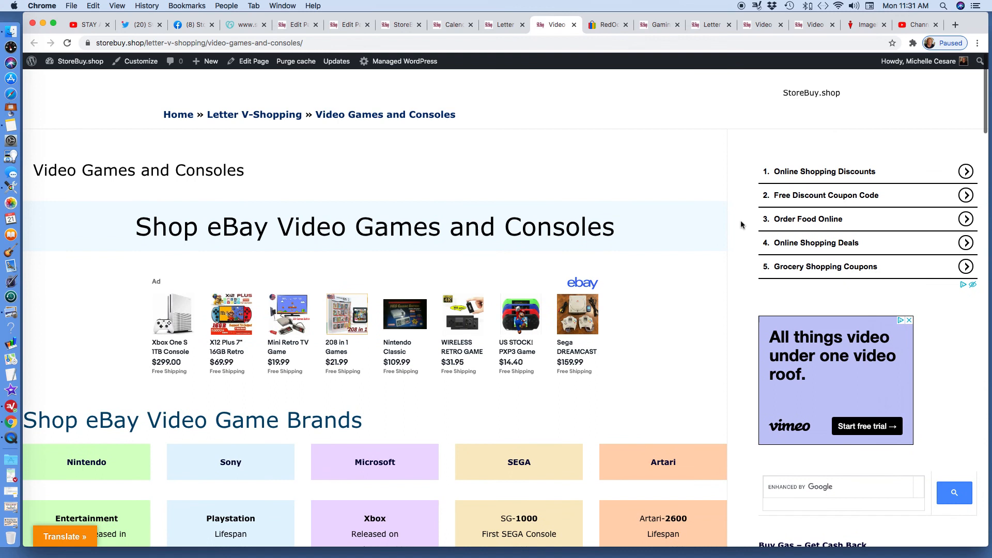
pyautogui.moveTo(605, 30)
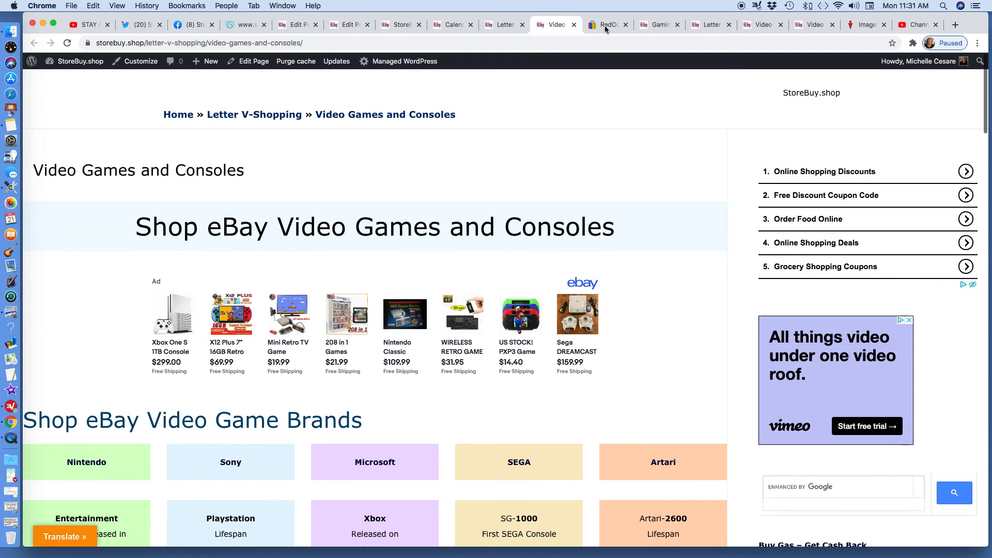
pyautogui.moveTo(627, 29)
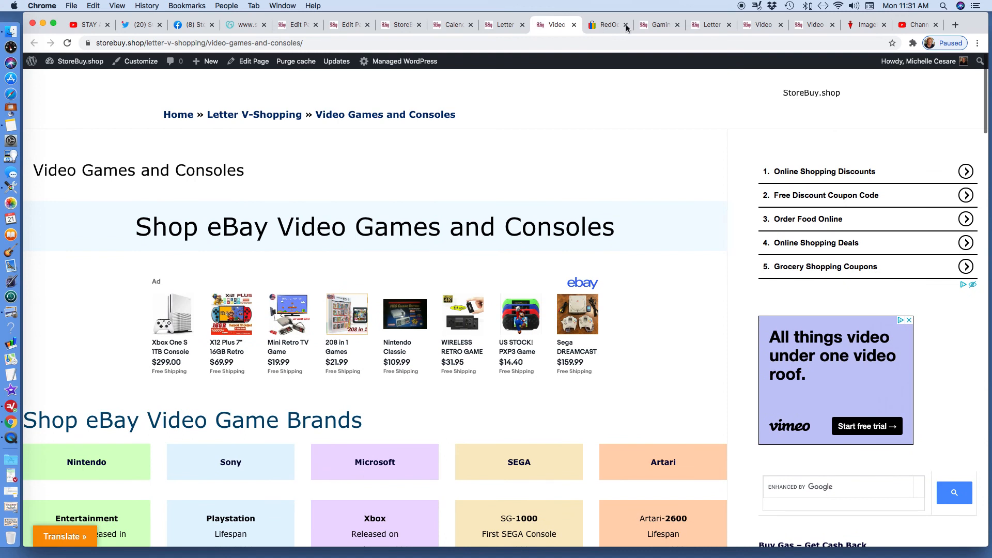
pyautogui.moveTo(602, 65)
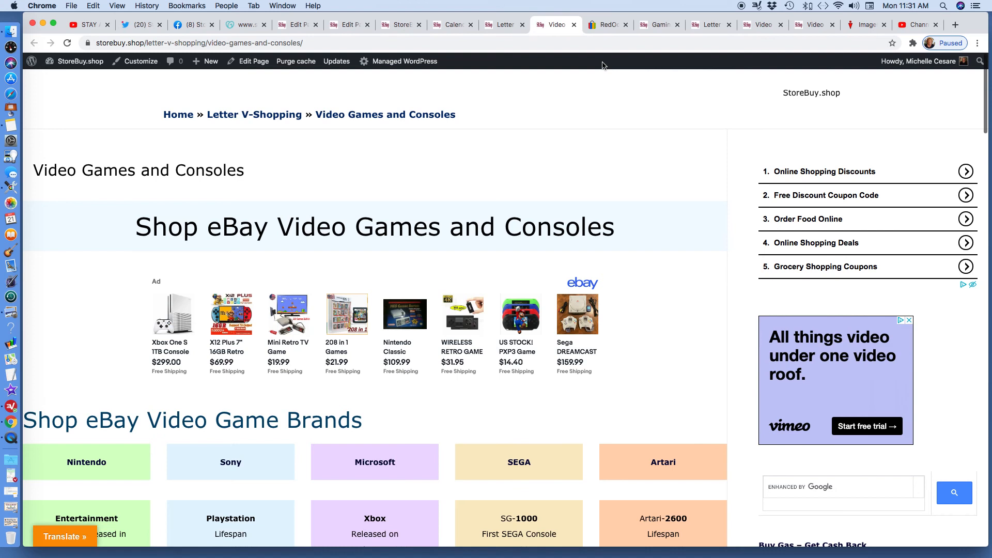
pyautogui.click(639, 24)
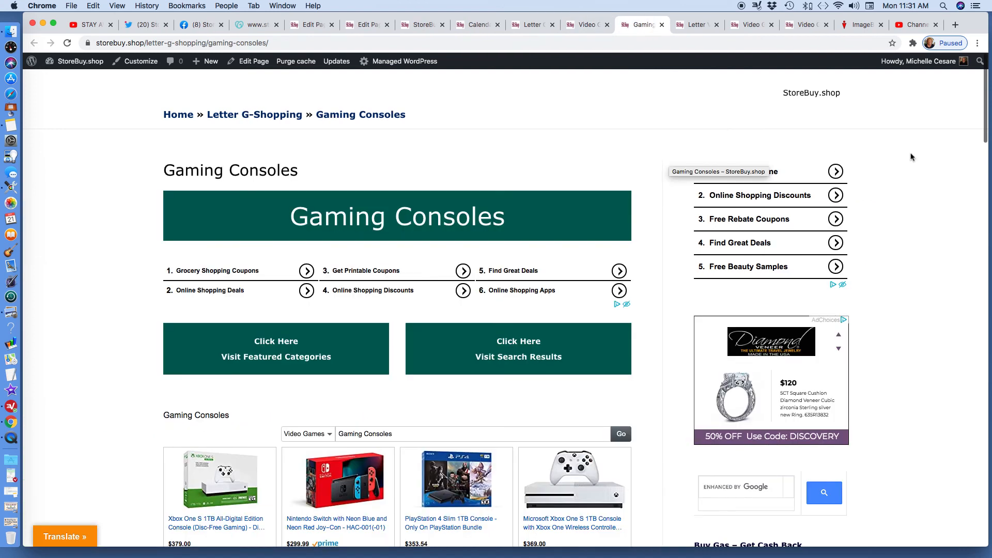
pyautogui.moveTo(594, 124)
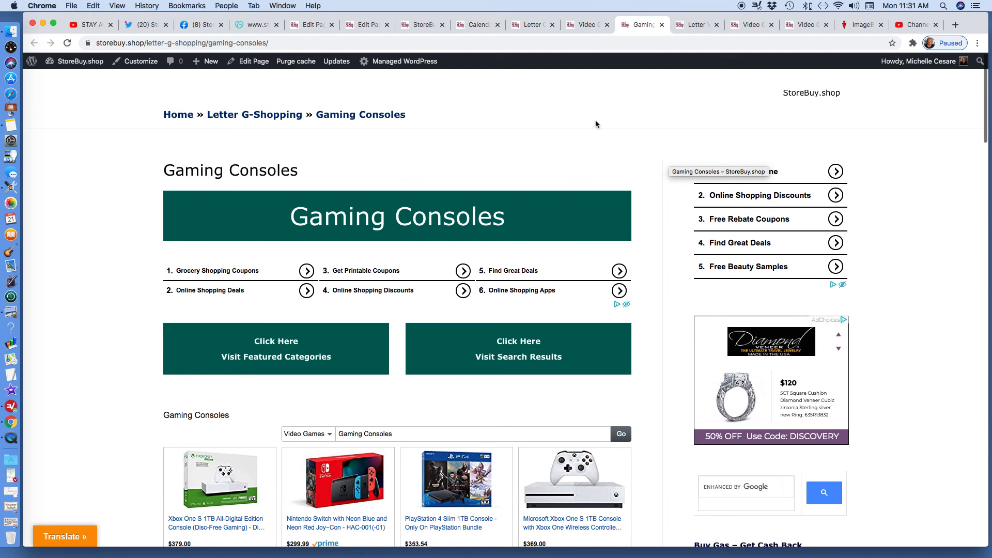
# Step: Scroll through the Amazon console ads, then return to the Letter V-Shopping page
pyautogui.scroll(-3)
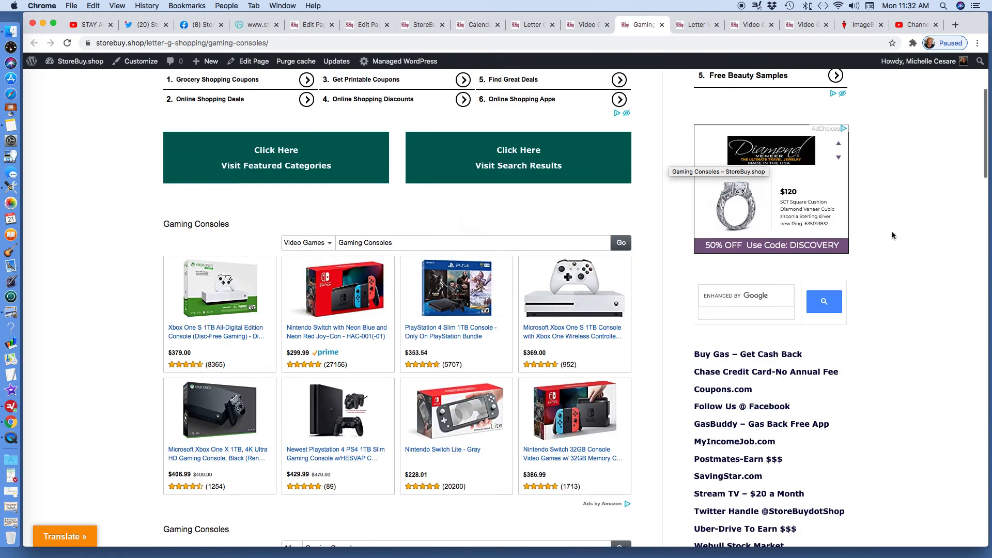
pyautogui.scroll(-3)
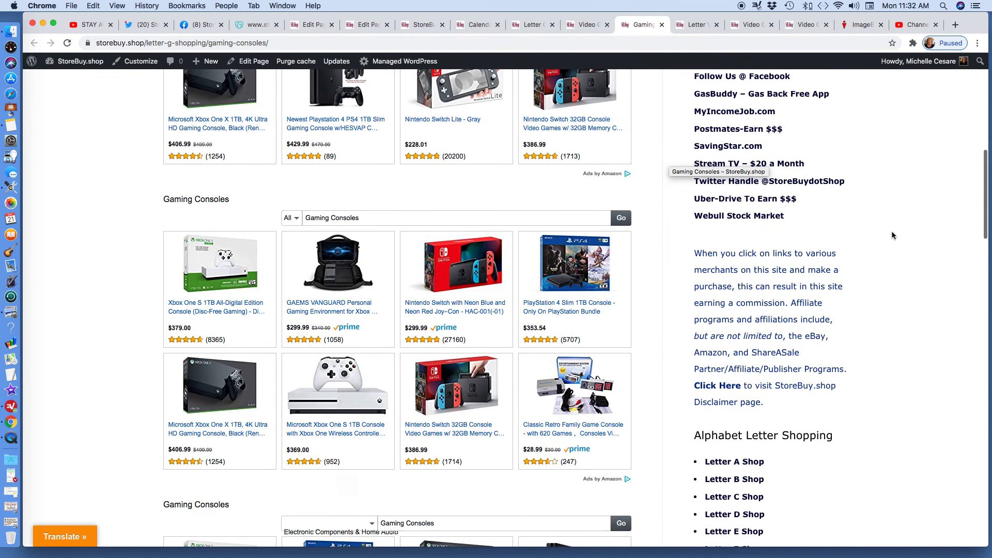
pyautogui.click(694, 25)
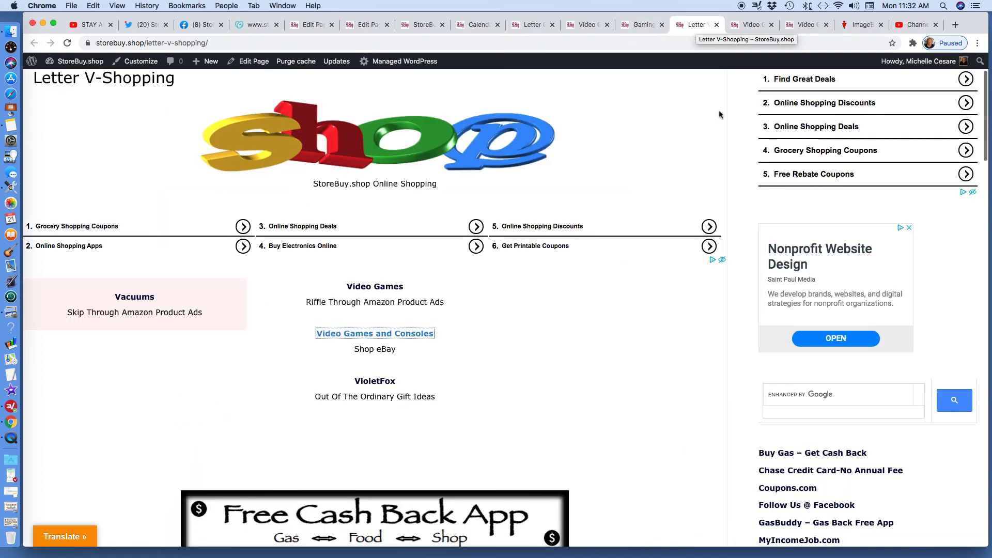
pyautogui.scroll(3)
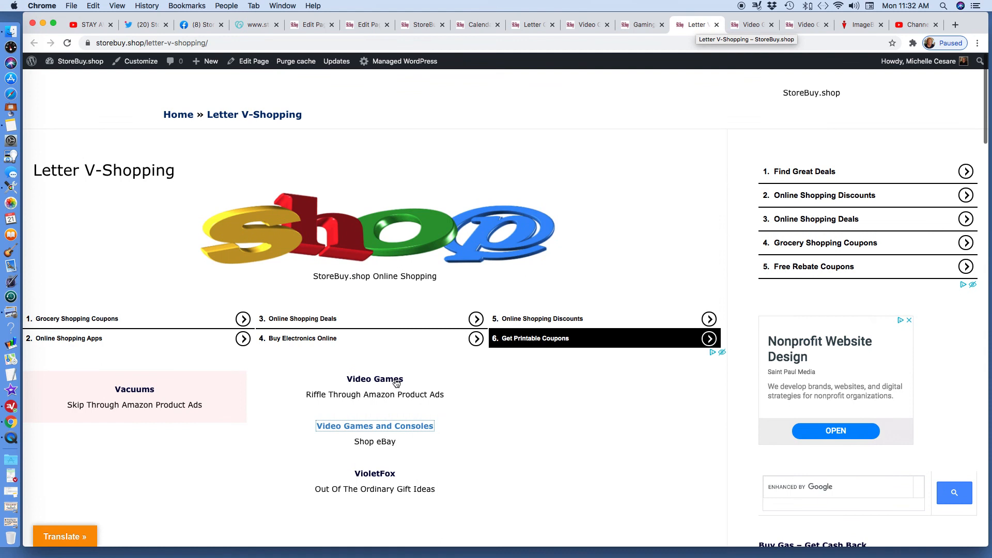
pyautogui.moveTo(375, 379)
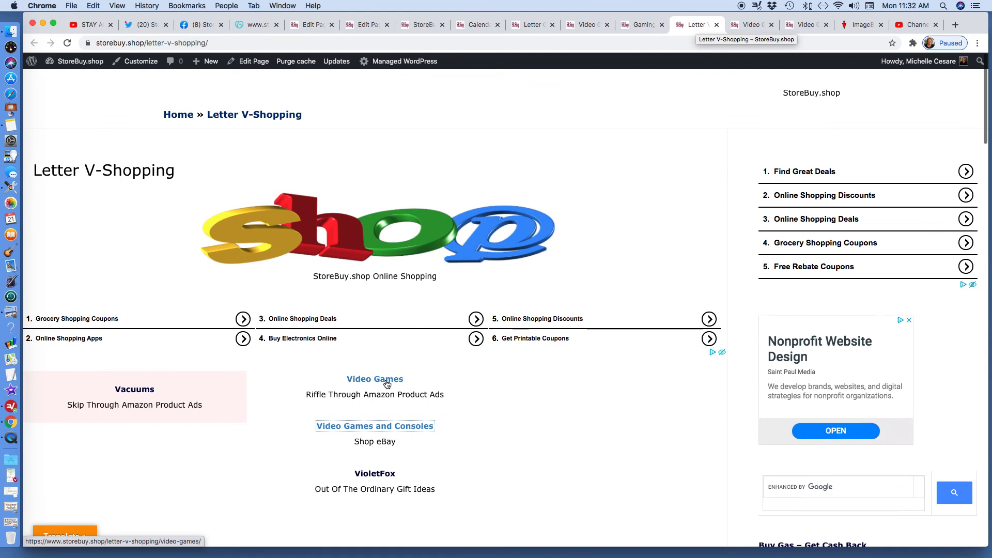
pyautogui.moveTo(375, 430)
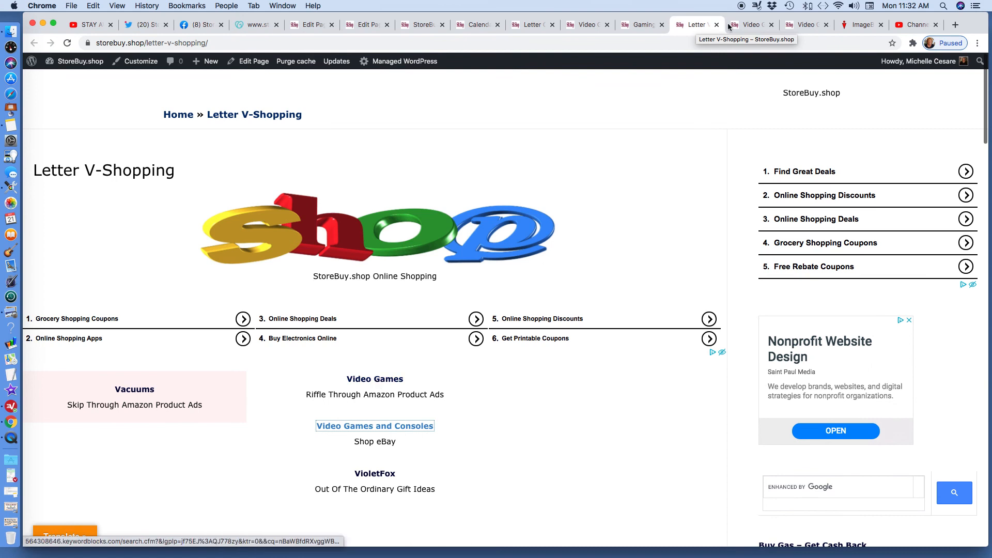
pyautogui.click(807, 25)
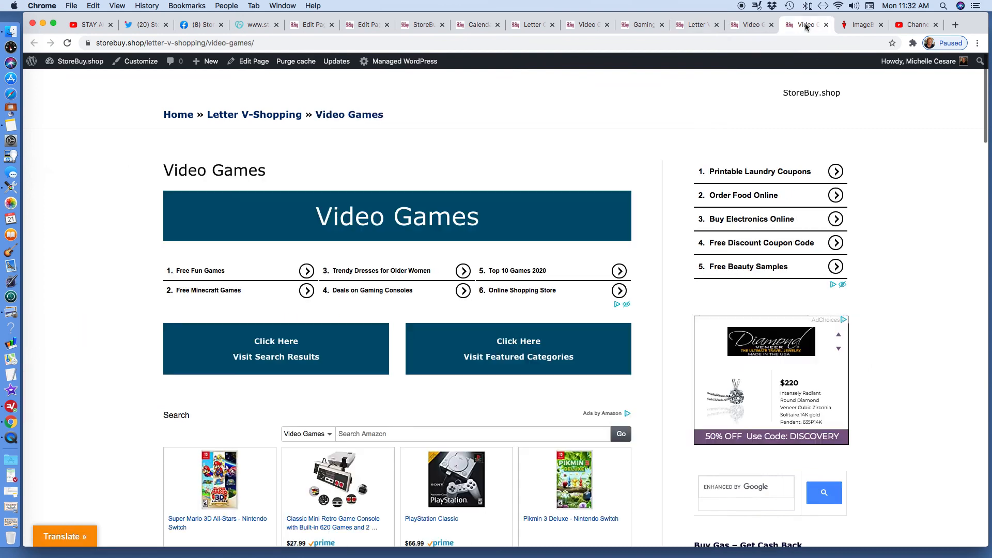
pyautogui.moveTo(898, 182)
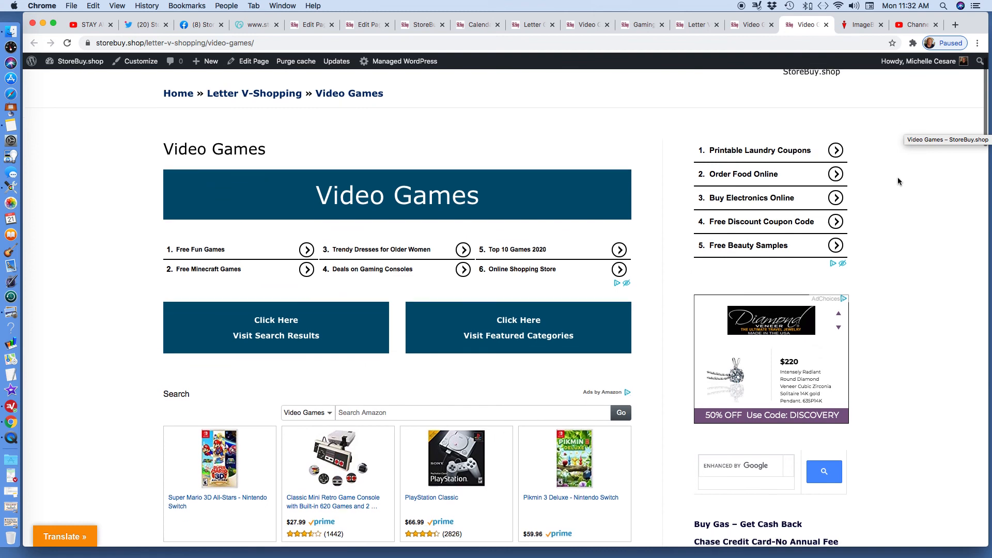
pyautogui.scroll(-3)
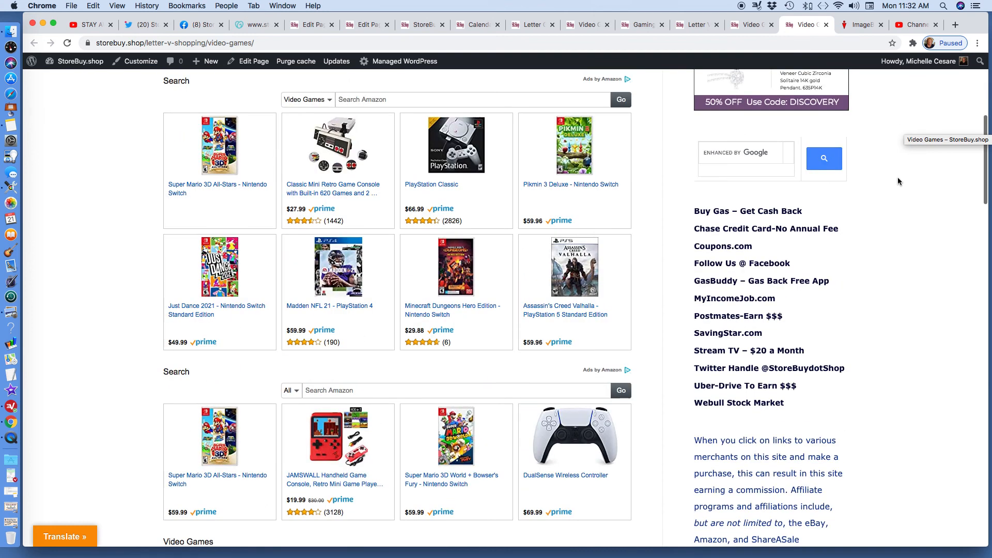
pyautogui.scroll(-3)
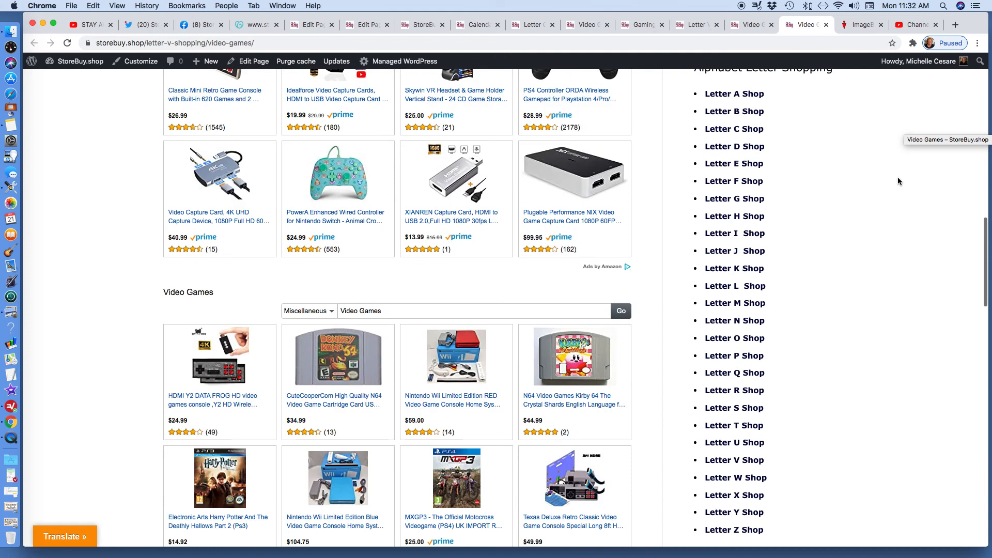
pyautogui.scroll(-3)
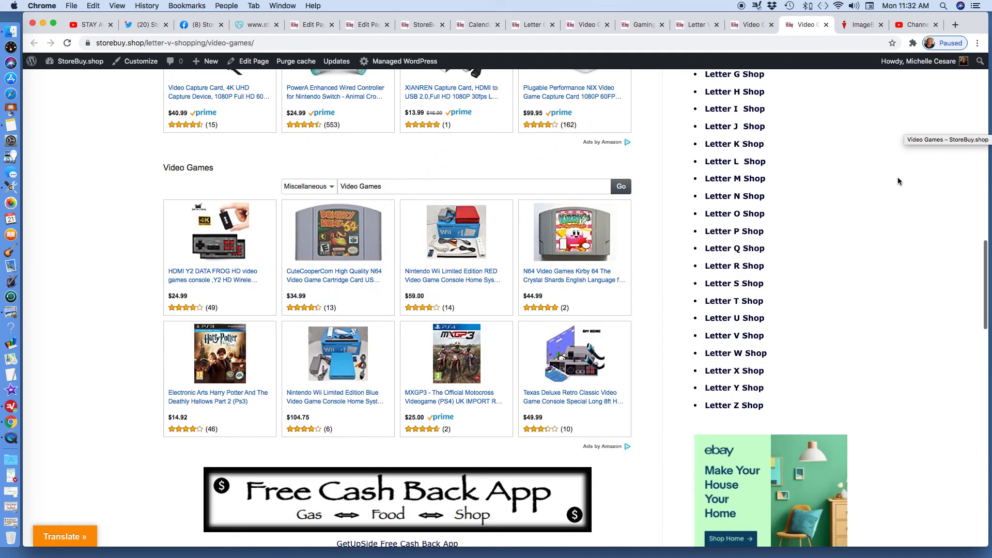
pyautogui.scroll(3)
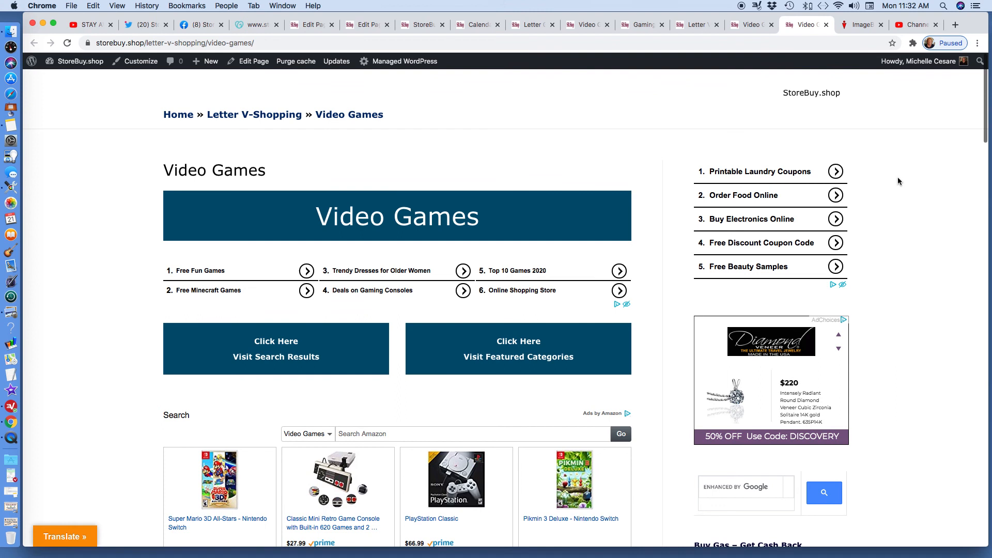
pyautogui.scroll(-3)
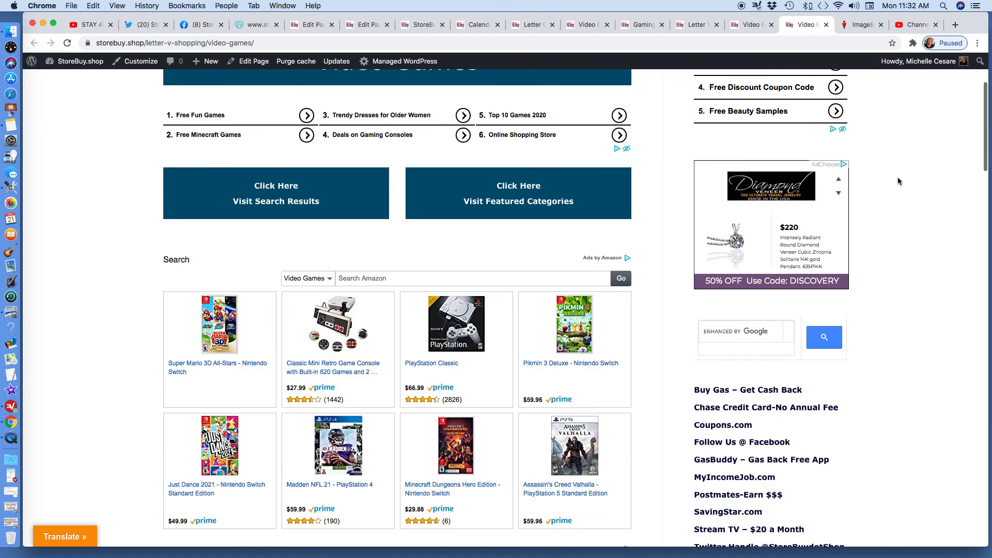
pyautogui.scroll(-3)
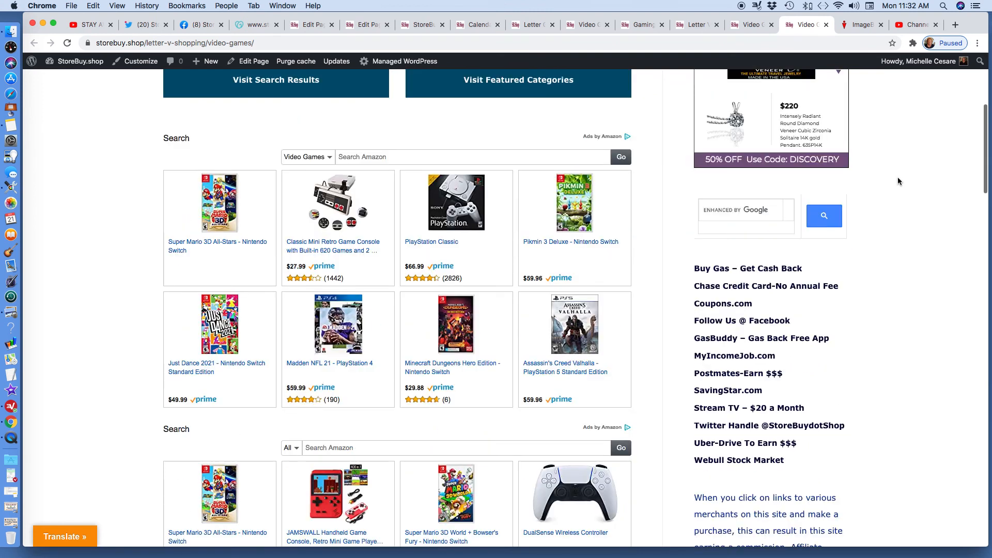
pyautogui.scroll(-3)
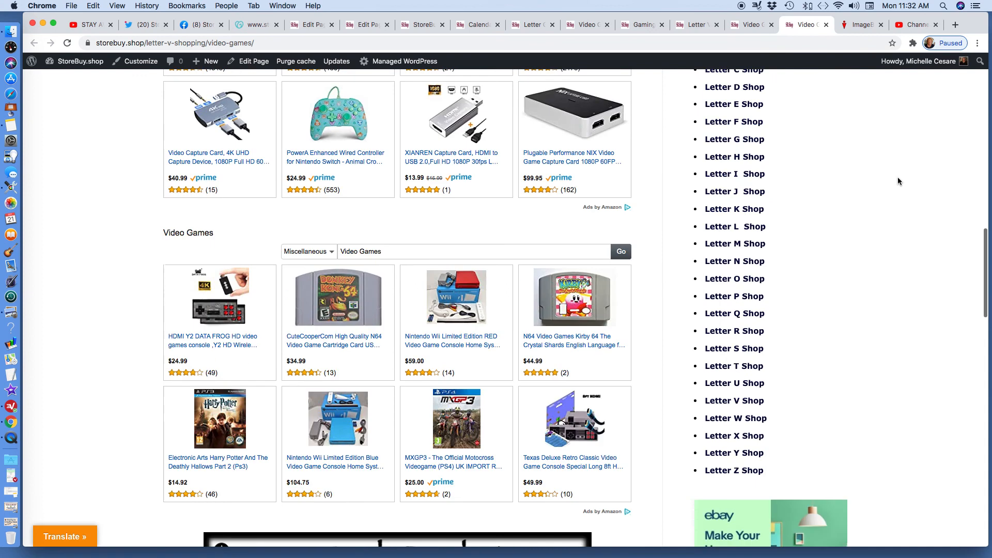
pyautogui.scroll(3)
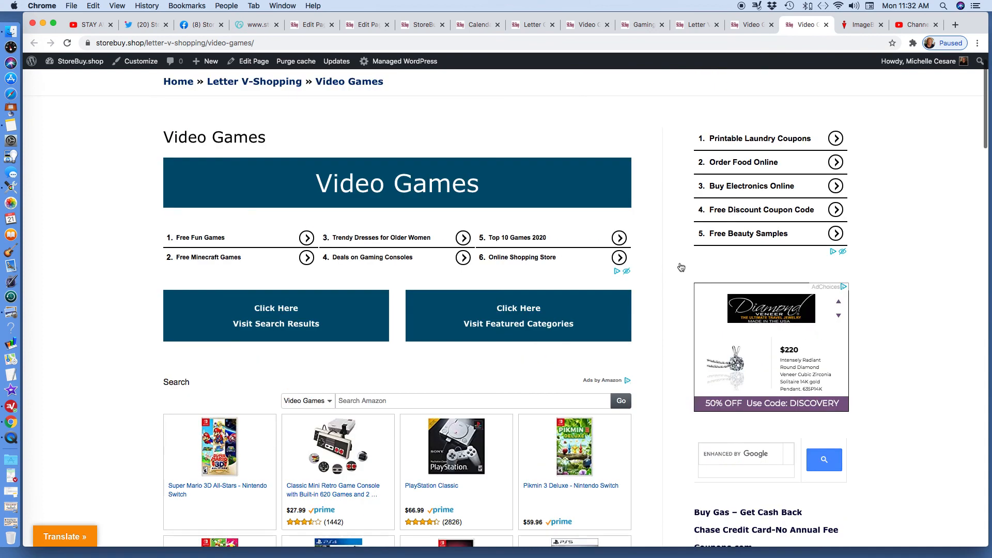
pyautogui.moveTo(287, 328)
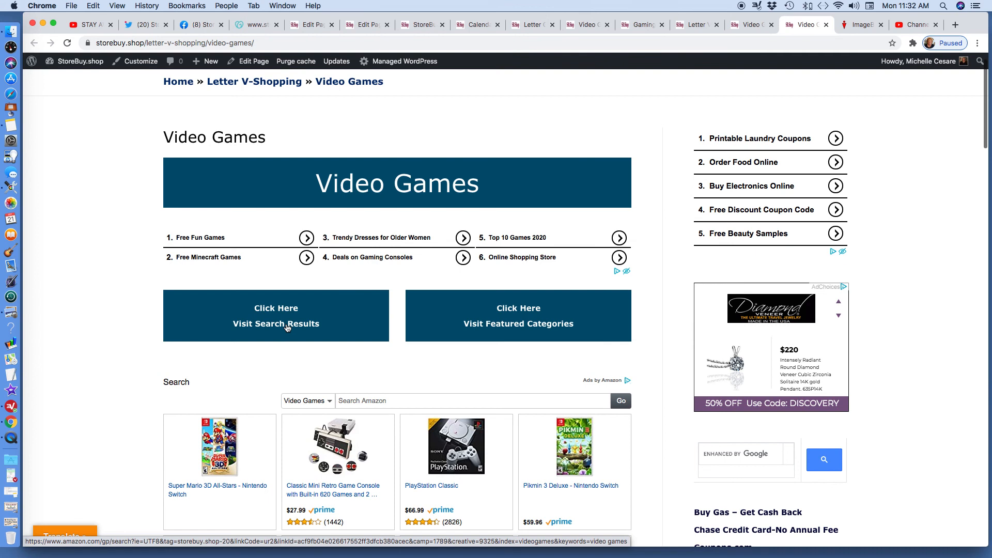
# Step: Open the Amazon video game search results and featured categories in new tabs
pyautogui.click(287, 326)
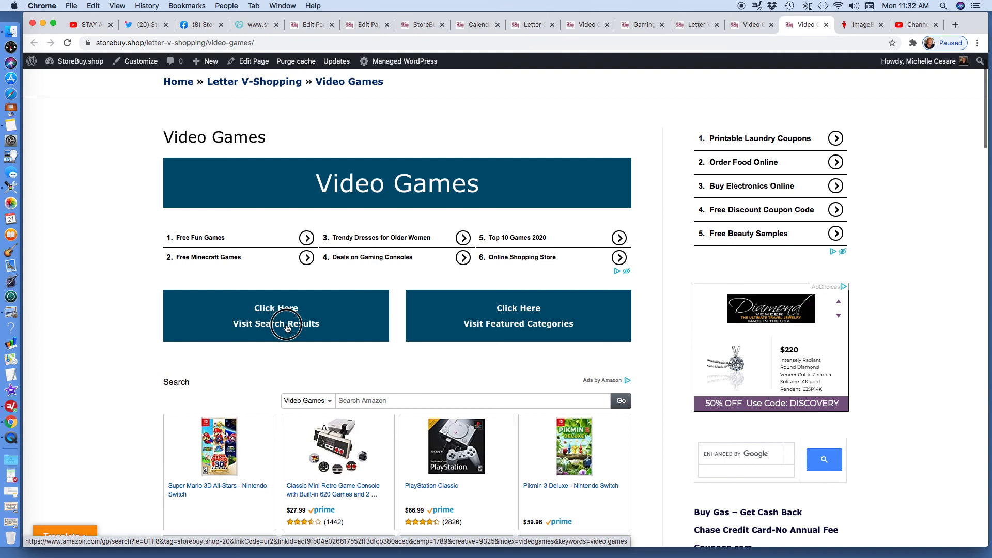
pyautogui.click(276, 315)
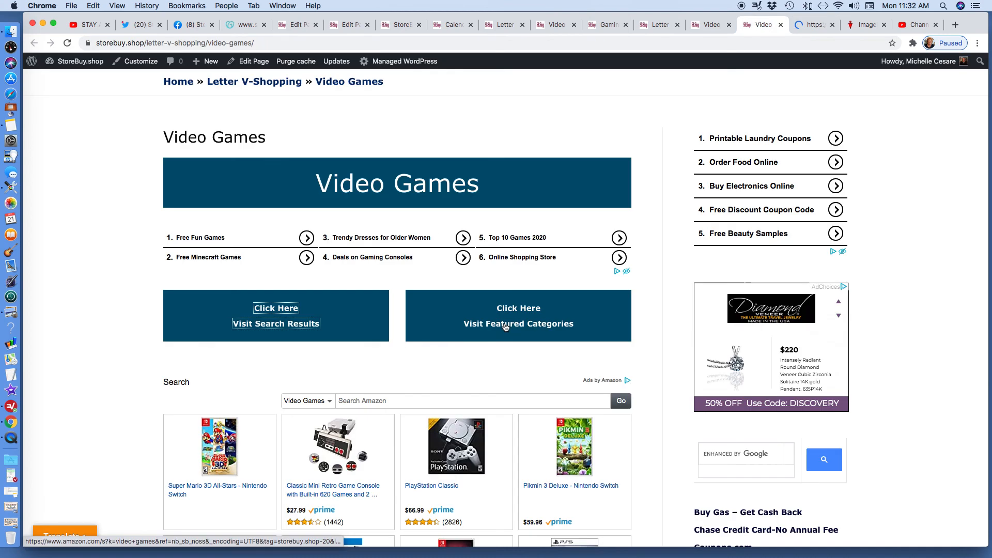
pyautogui.click(276, 323)
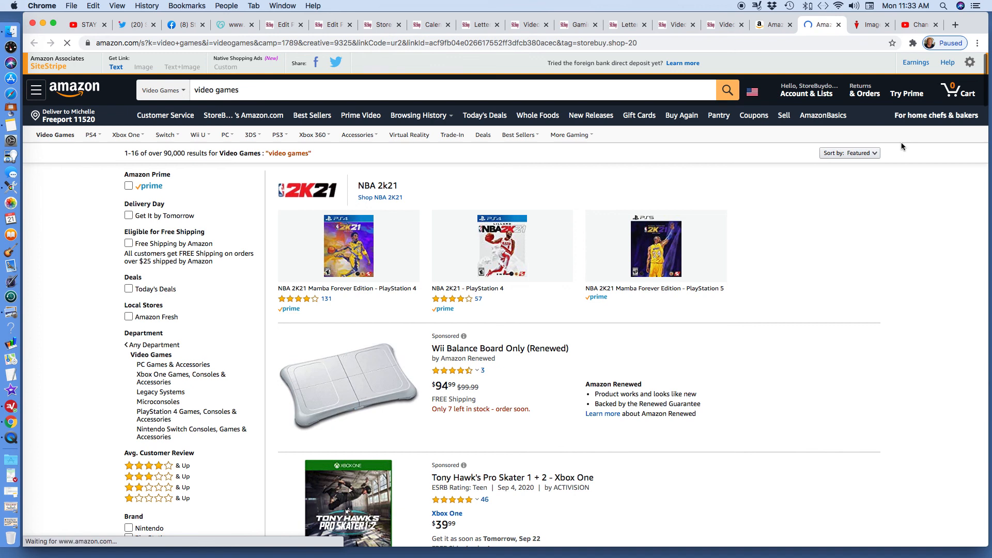
pyautogui.moveTo(878, 227)
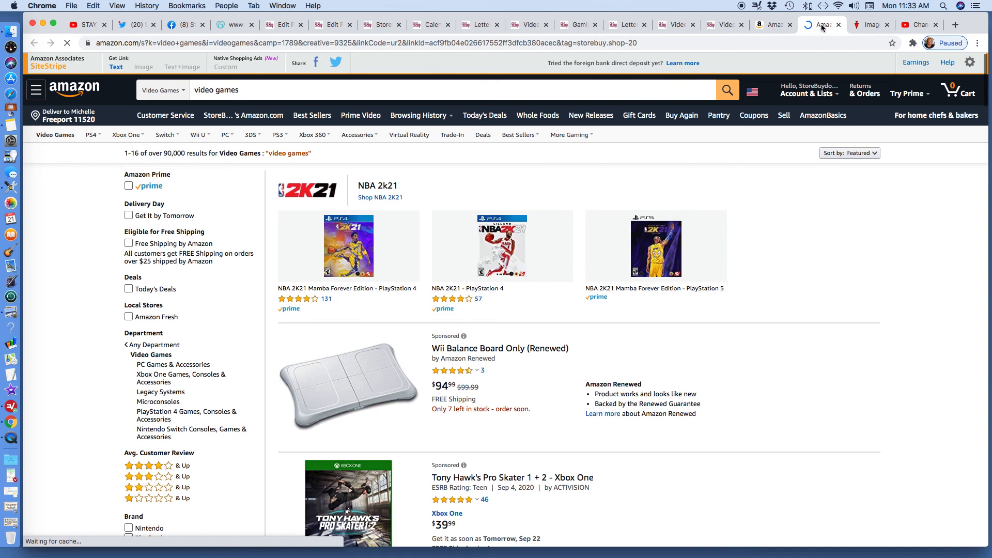
# Step: Check both Amazon video game result tabs, then return to StoreBuy's Video Games page
pyautogui.click(773, 24)
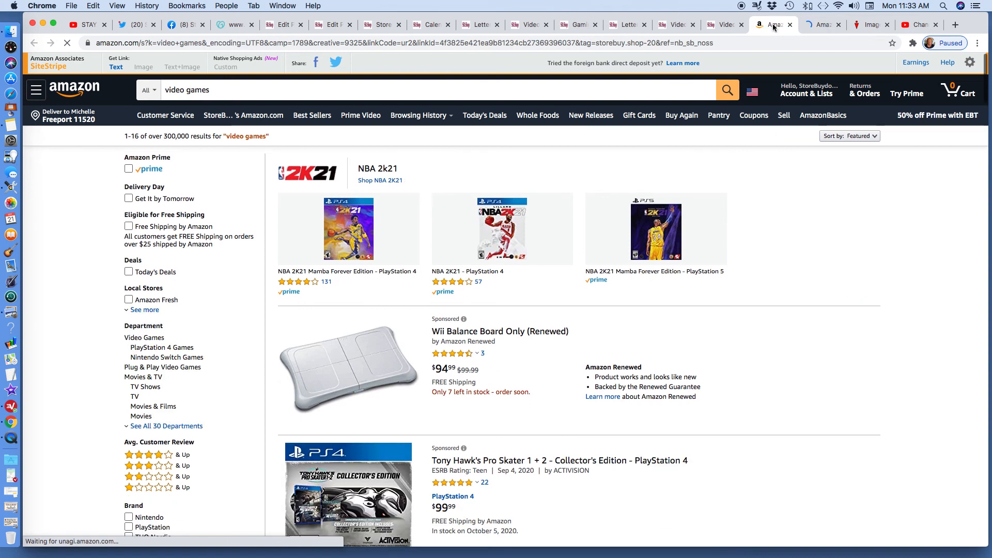
pyautogui.click(816, 24)
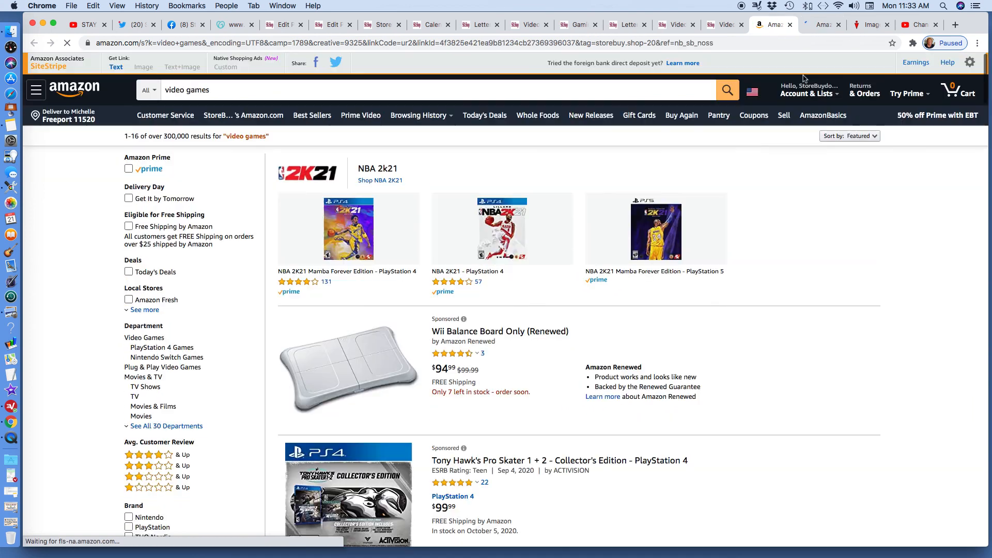
pyautogui.moveTo(858, 242)
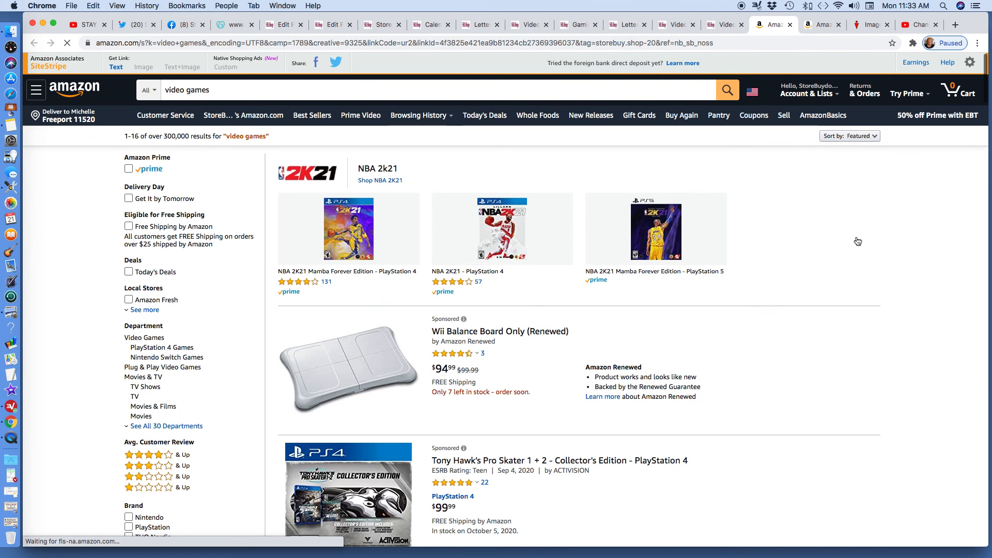
pyautogui.scroll(-3)
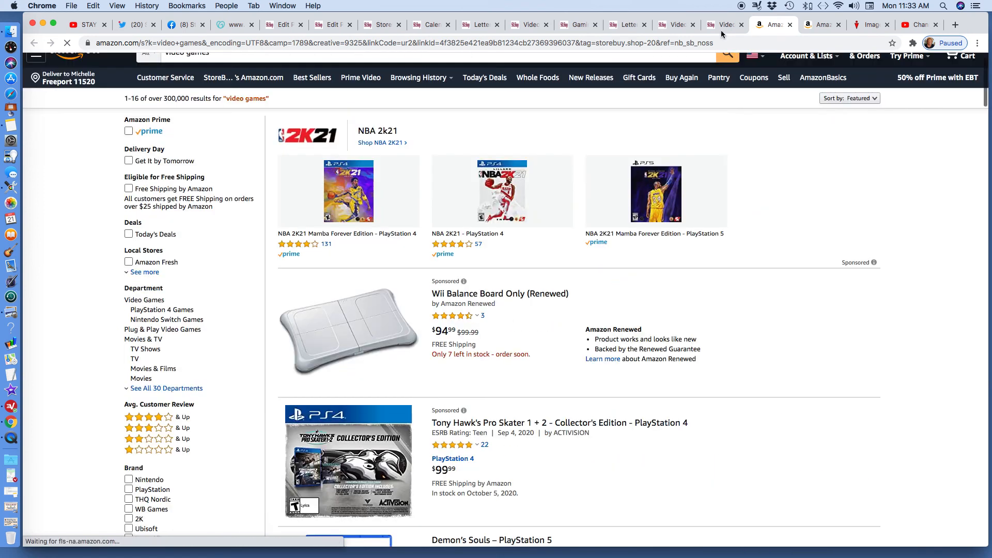
pyautogui.click(724, 24)
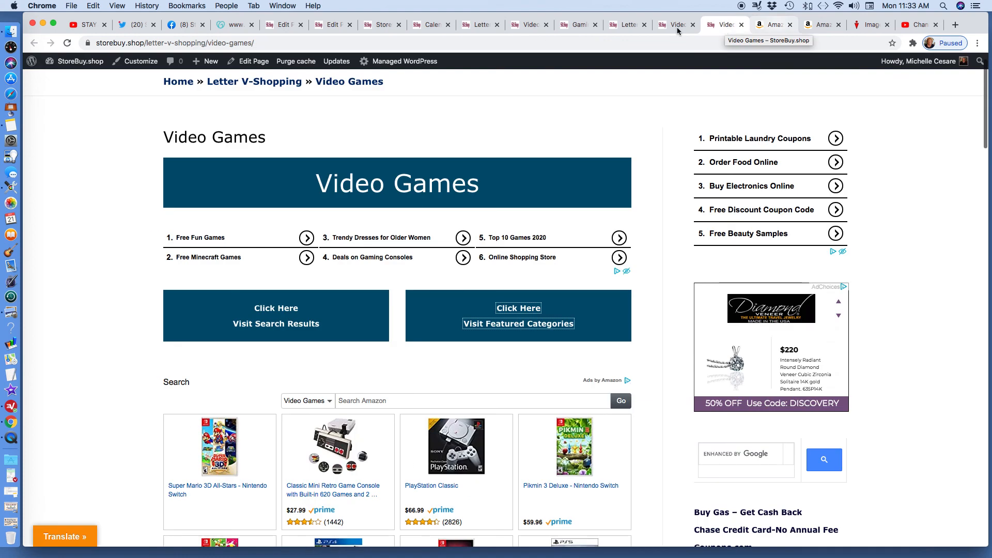
pyautogui.moveTo(656, 36)
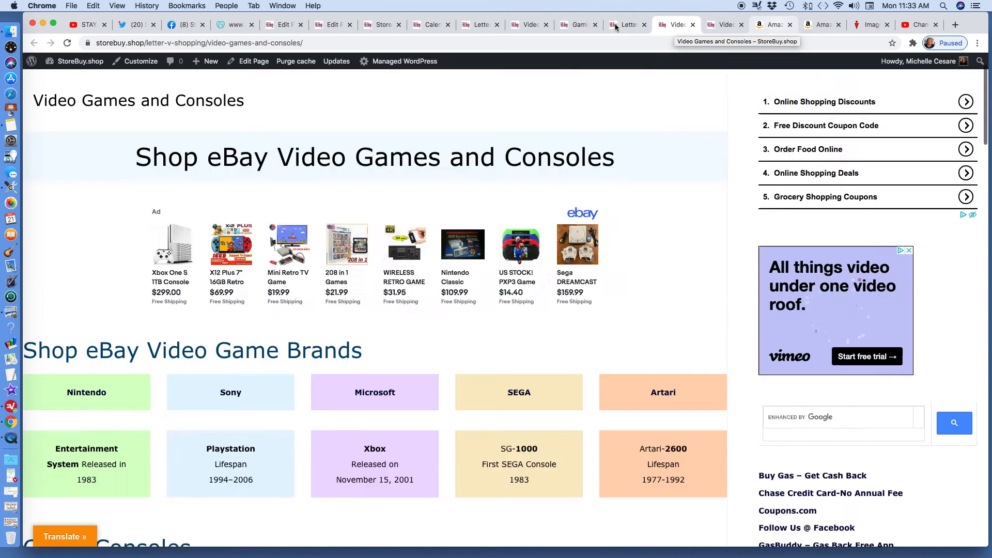
# Step: Return to the Letter V-Shopping page listing Video Games and Video Games and Consoles
pyautogui.click(626, 24)
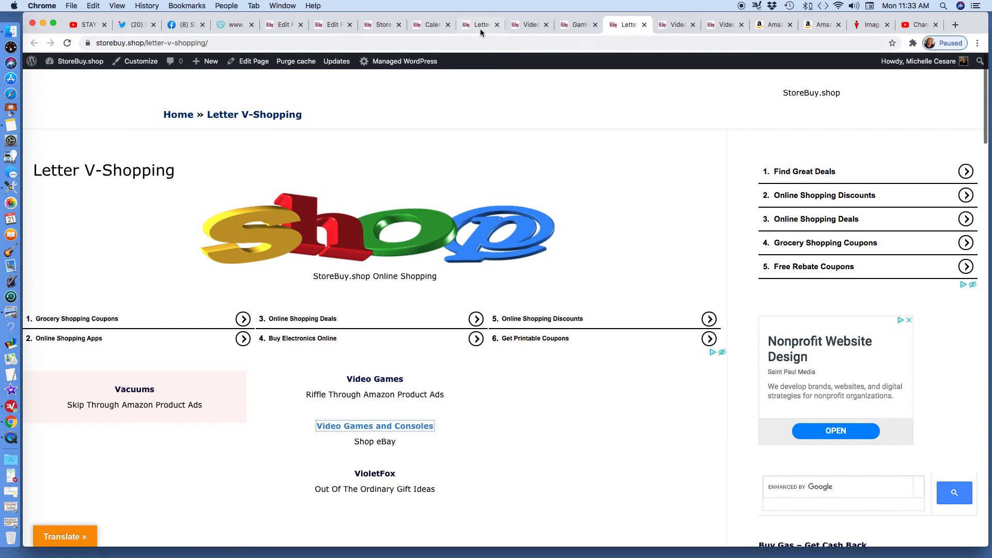
# Step: Scroll the Video Games and Consoles page, then open Gaming Consoles from Letter G-Shopping
pyautogui.click(479, 24)
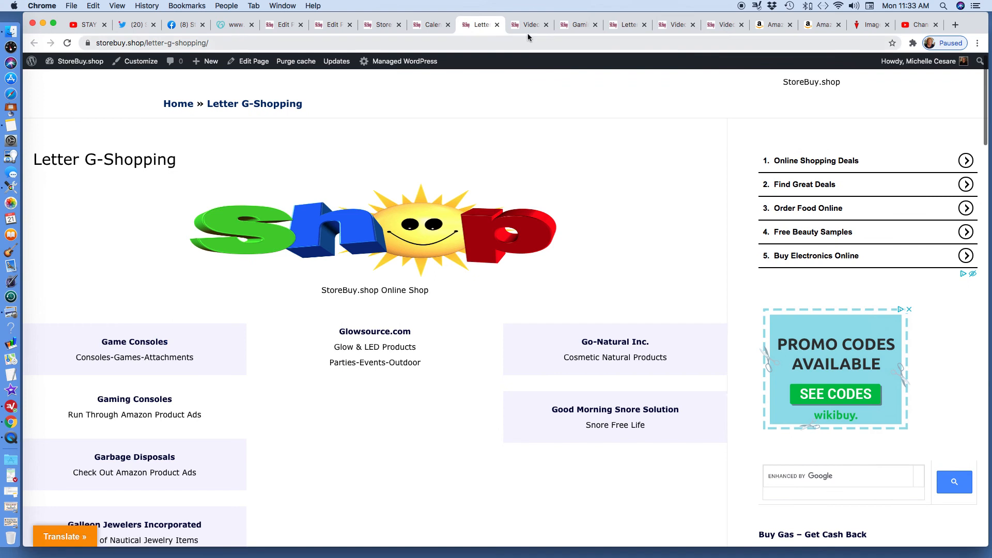
pyautogui.click(528, 25)
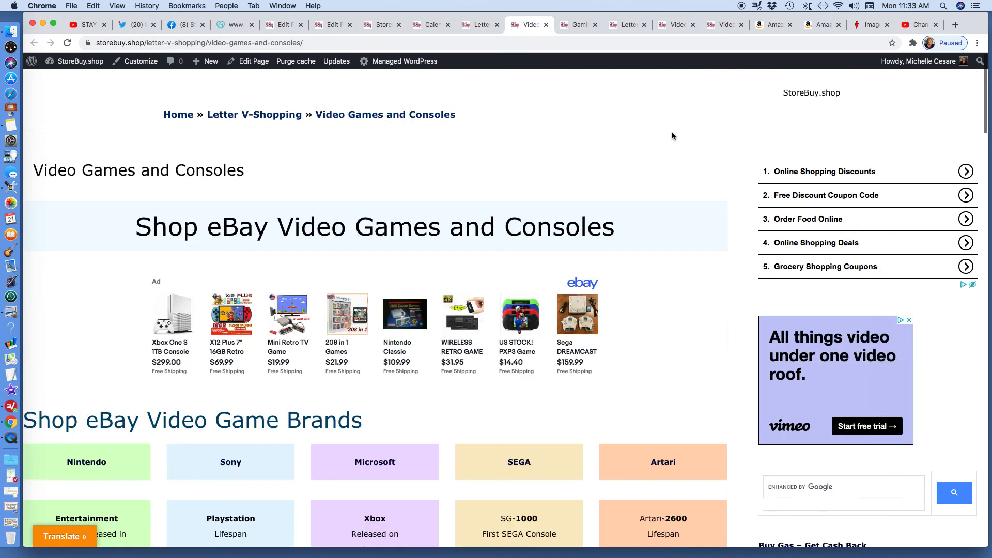
pyautogui.moveTo(716, 175)
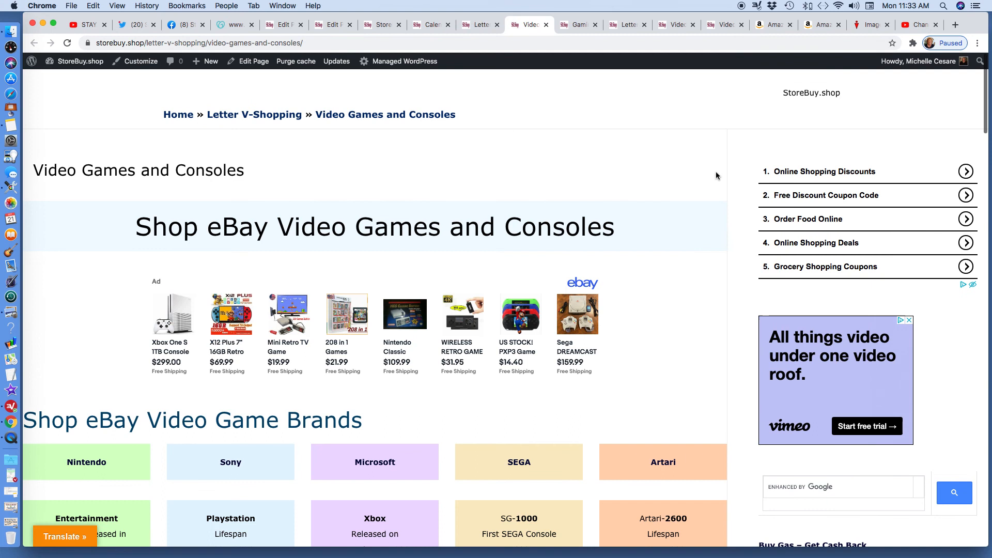
pyautogui.scroll(-3)
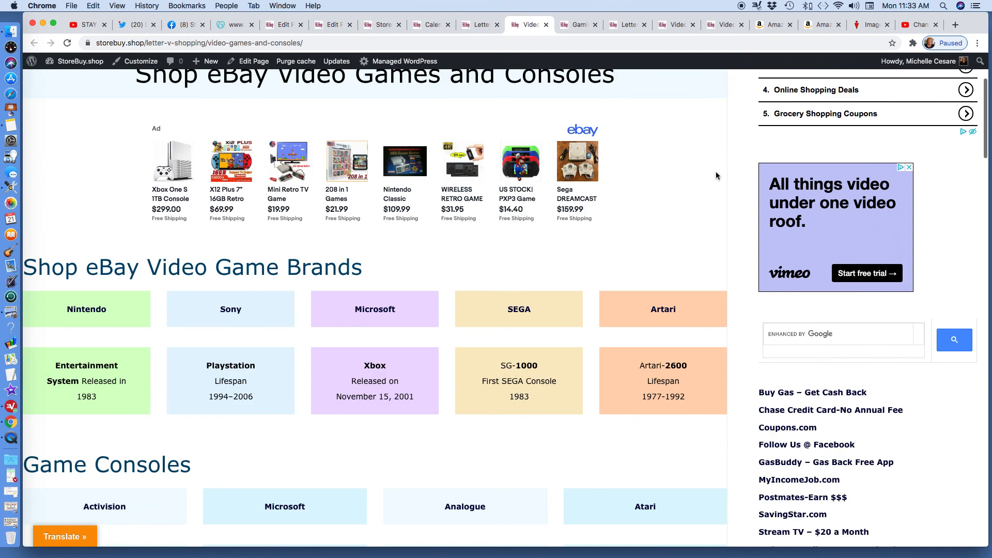
pyautogui.scroll(3)
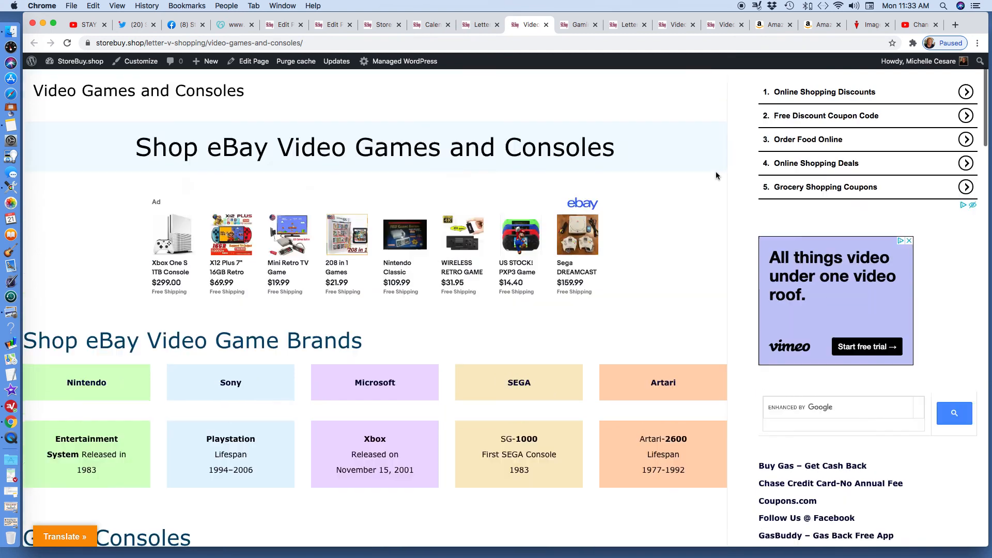
pyautogui.scroll(-3)
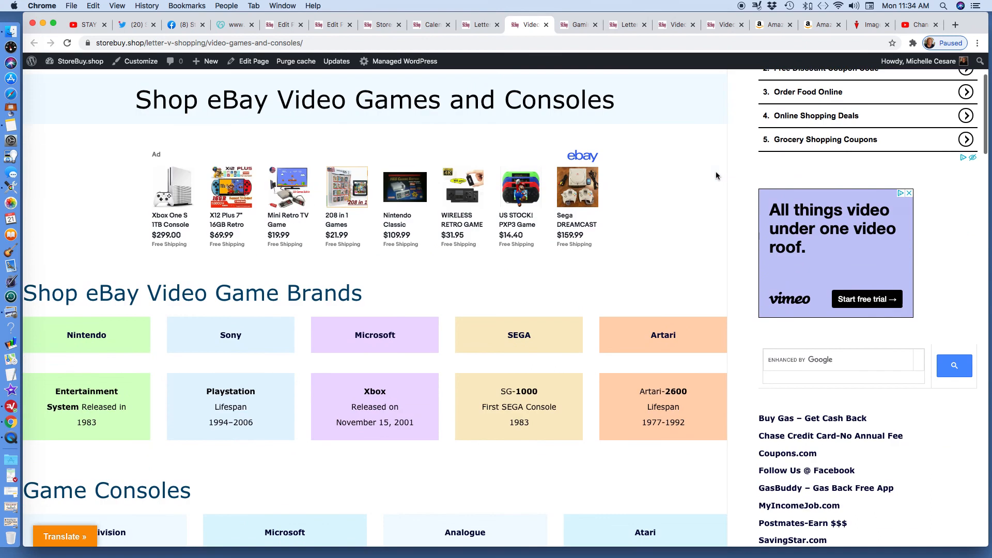
pyautogui.click(480, 25)
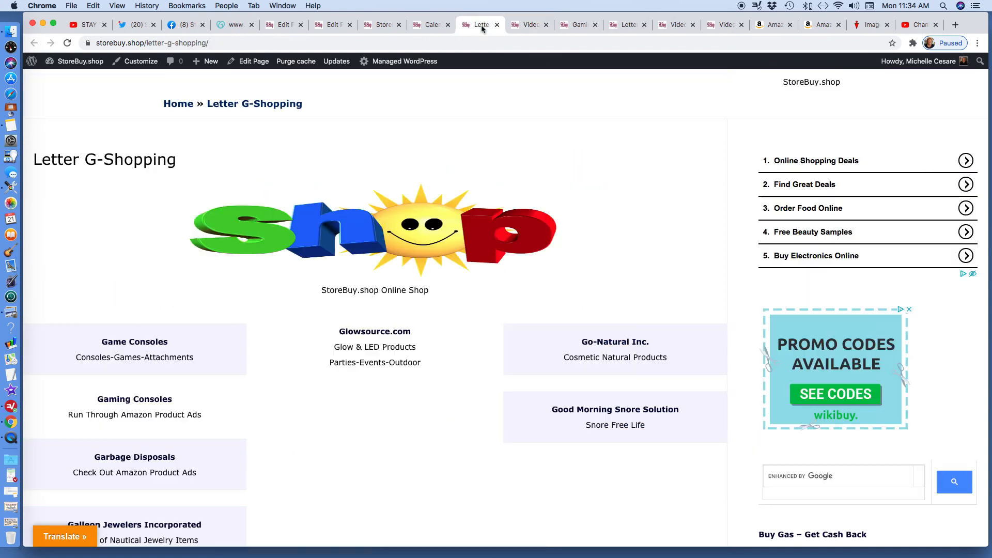
pyautogui.moveTo(134, 342)
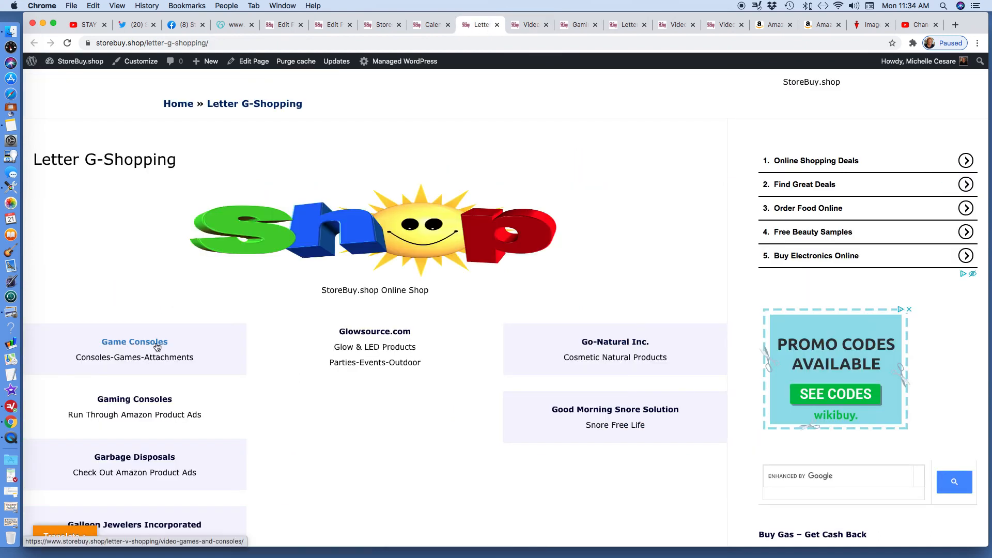
pyautogui.moveTo(135, 400)
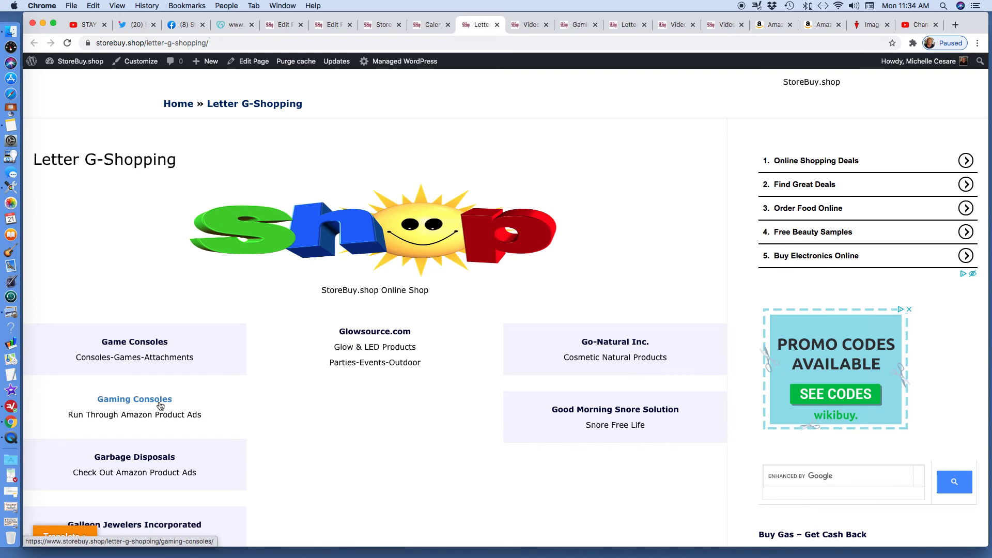
pyautogui.click(134, 400)
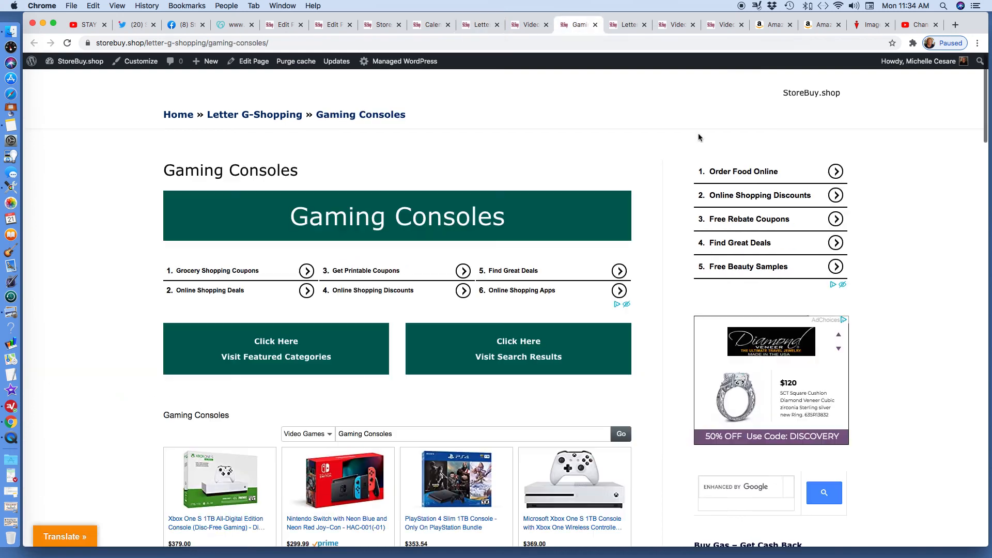
pyautogui.moveTo(911, 158)
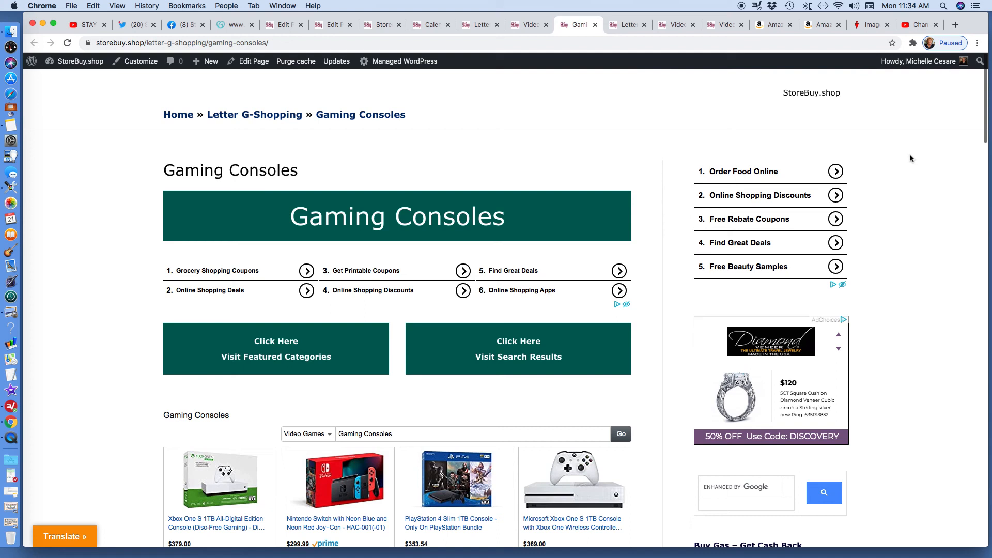
# Step: Scroll through the Gaming Consoles page's Amazon product listings
pyautogui.scroll(-3)
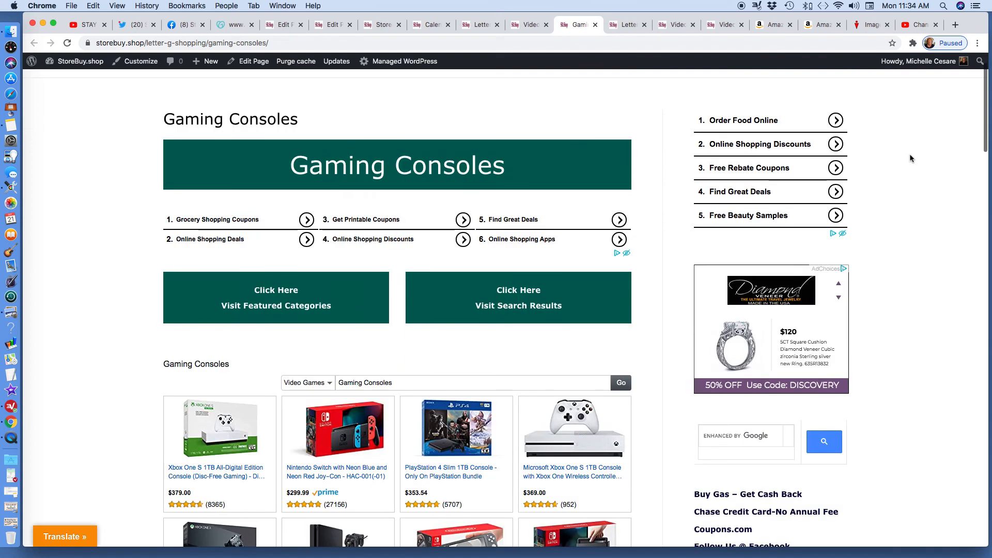
pyautogui.scroll(-3)
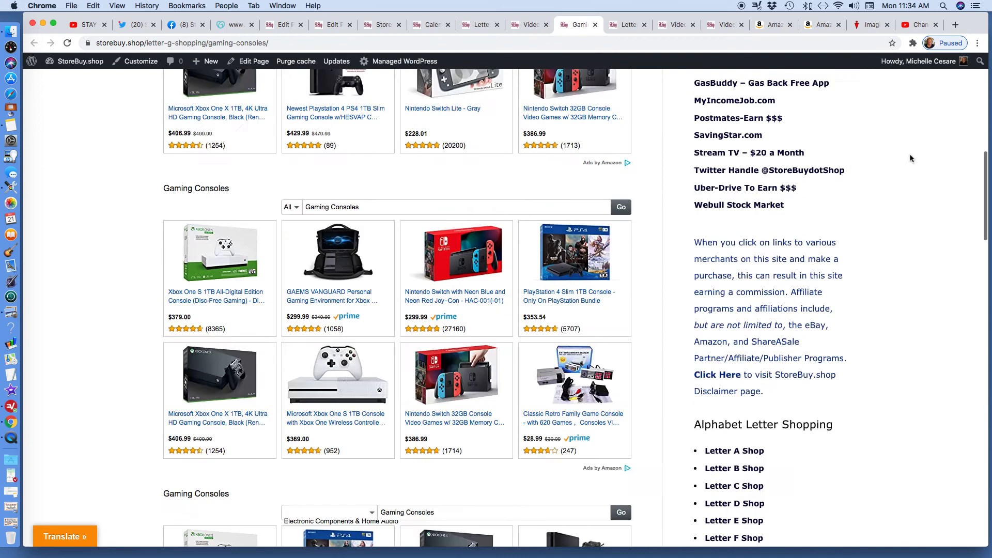
pyautogui.scroll(3)
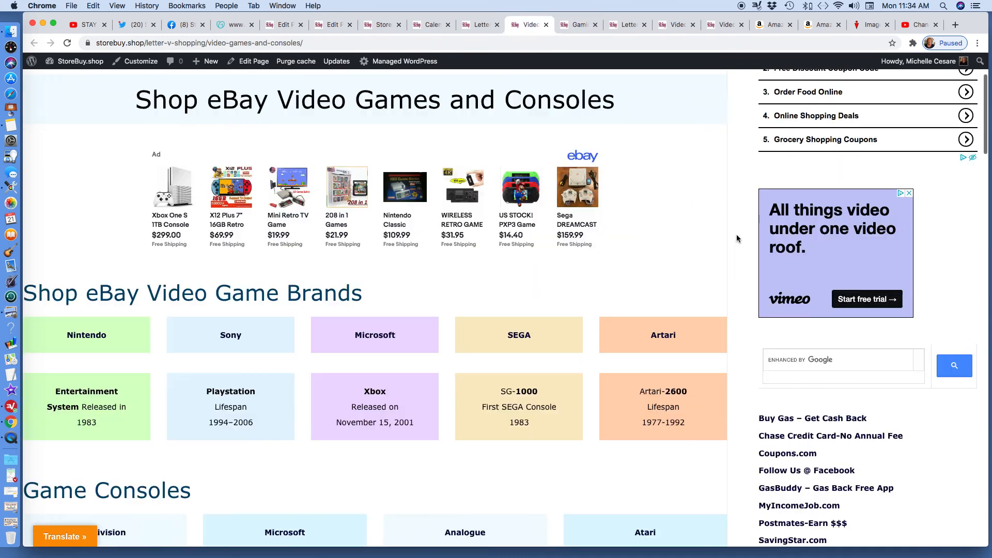
# Step: Scroll the Video Games and Consoles page, then return to the Letter G-Shopping tab
pyautogui.scroll(3)
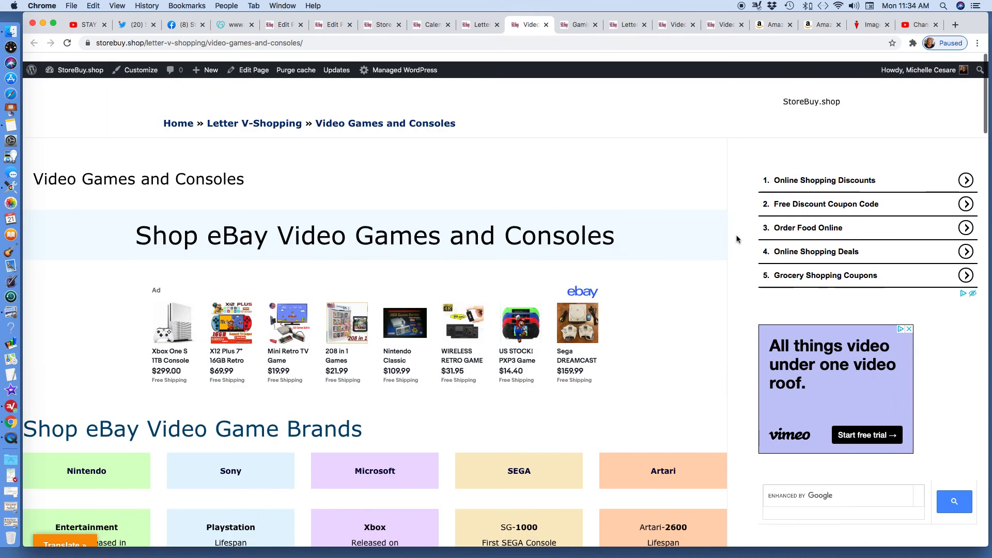
pyautogui.scroll(-3)
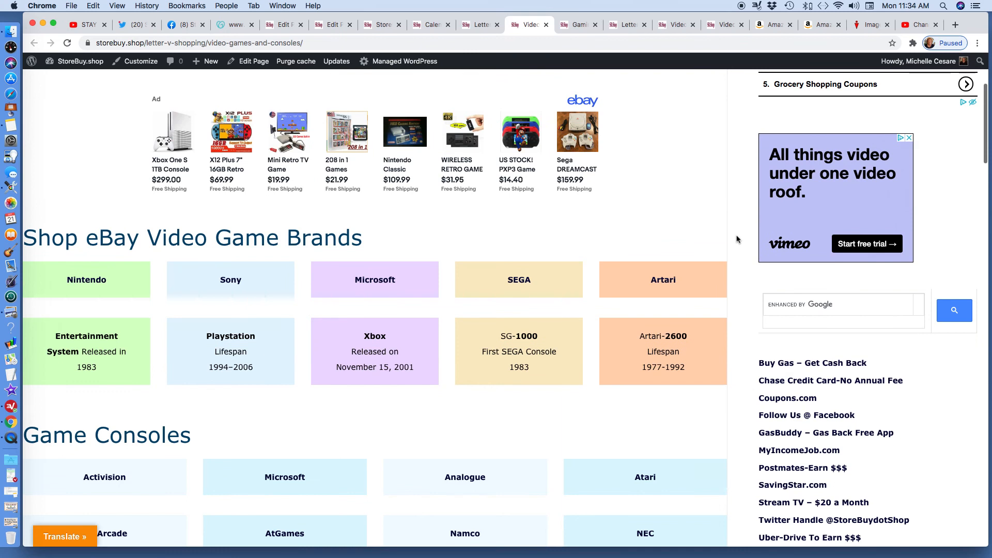
pyautogui.click(480, 24)
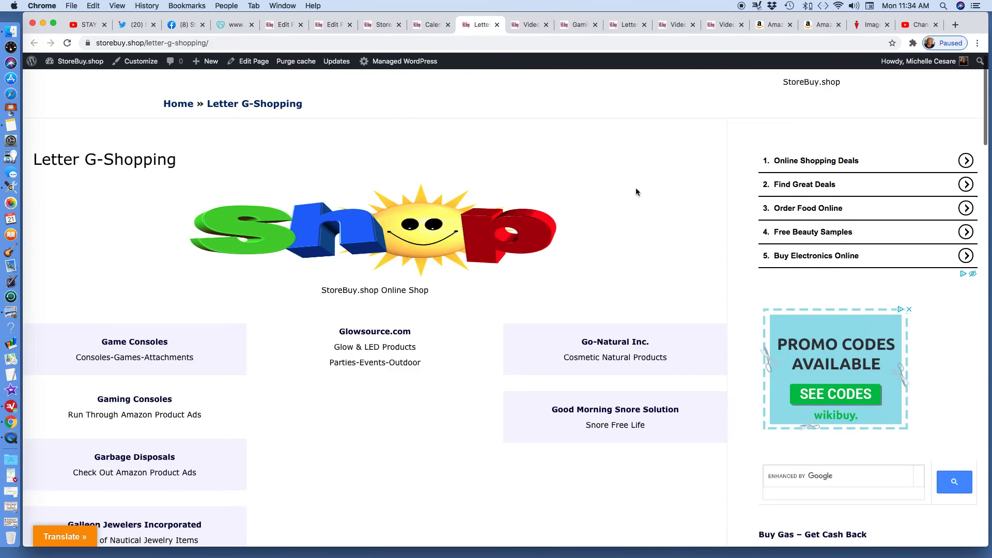
pyautogui.moveTo(714, 175)
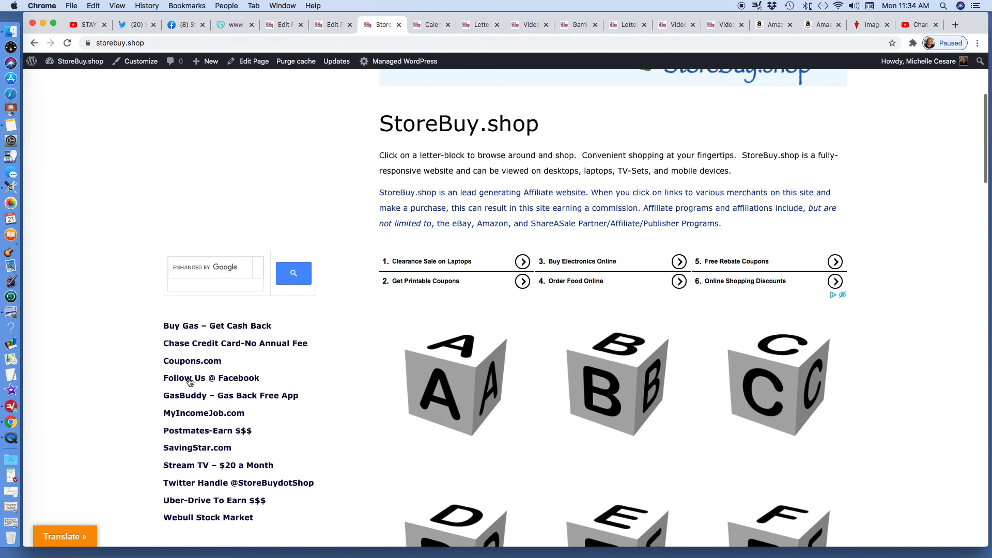
# Step: Scroll the StoreBuy.shop home page to the lettered shopping blocks A through F
pyautogui.scroll(3)
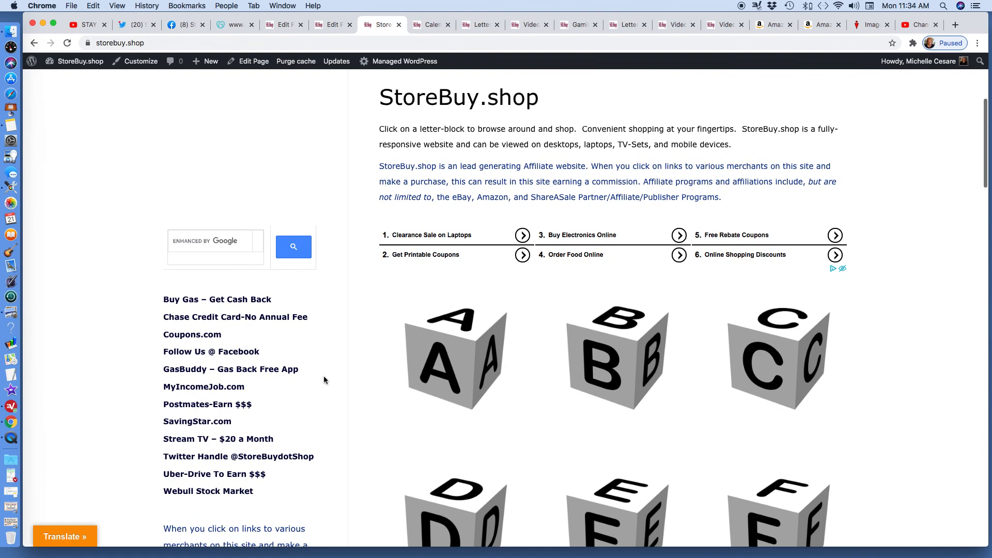
pyautogui.scroll(-3)
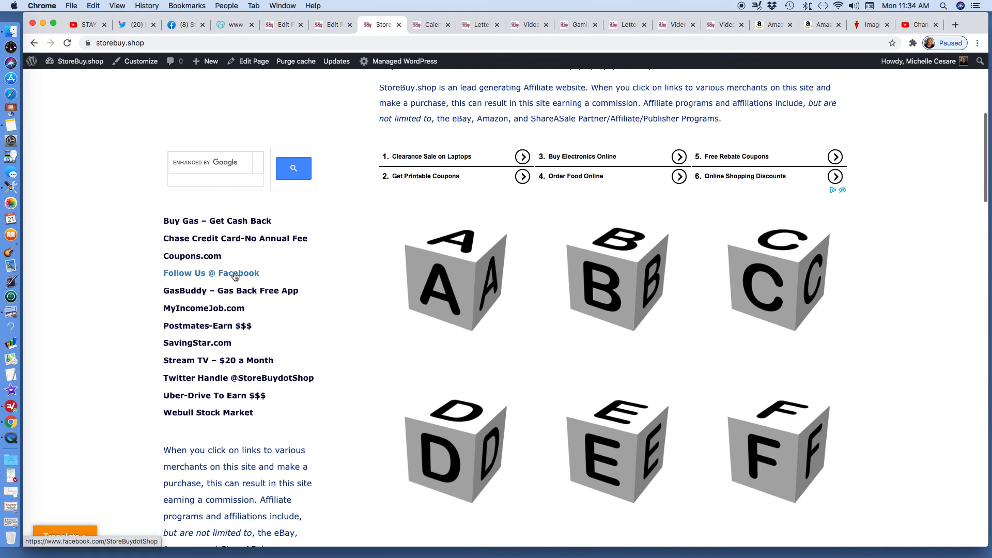
pyautogui.moveTo(233, 381)
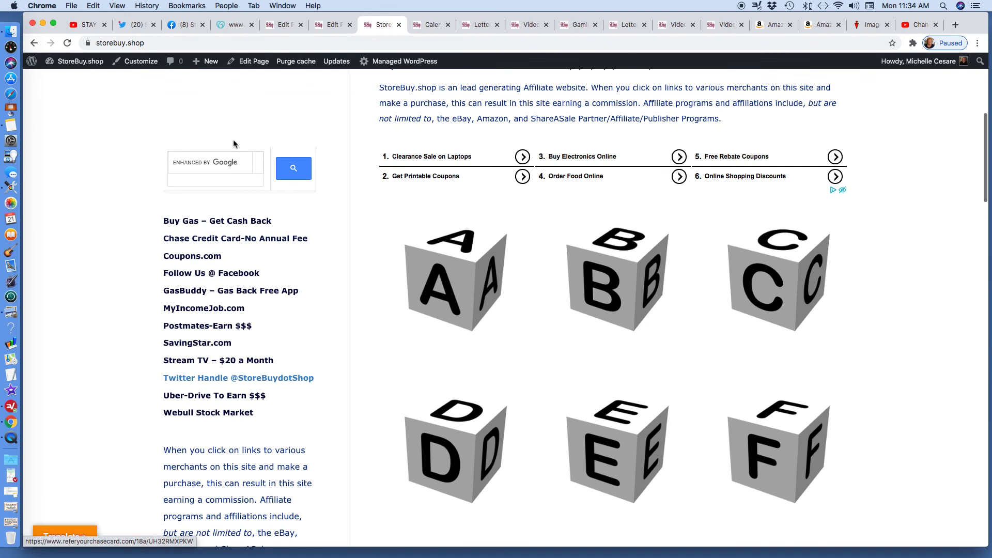
pyautogui.moveTo(136, 25)
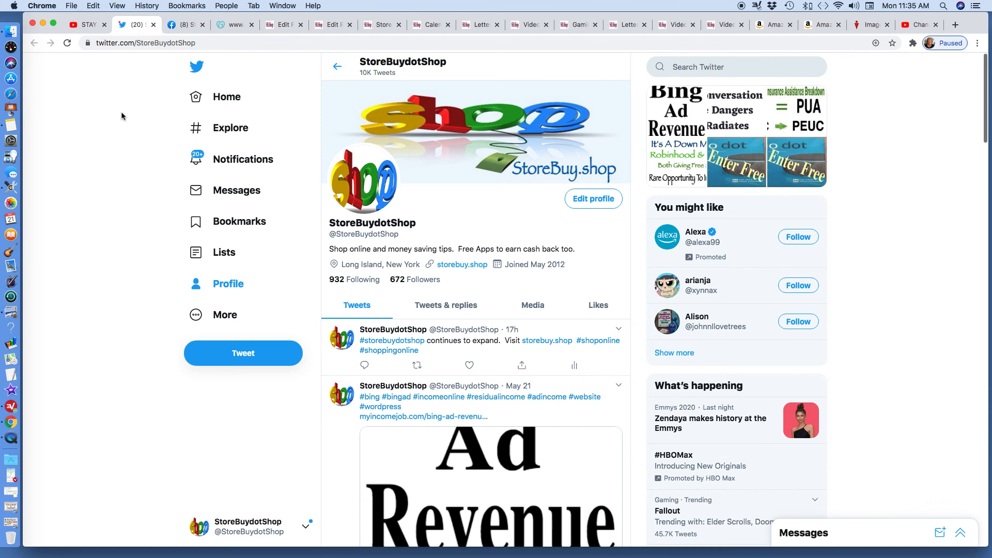
pyautogui.moveTo(147, 99)
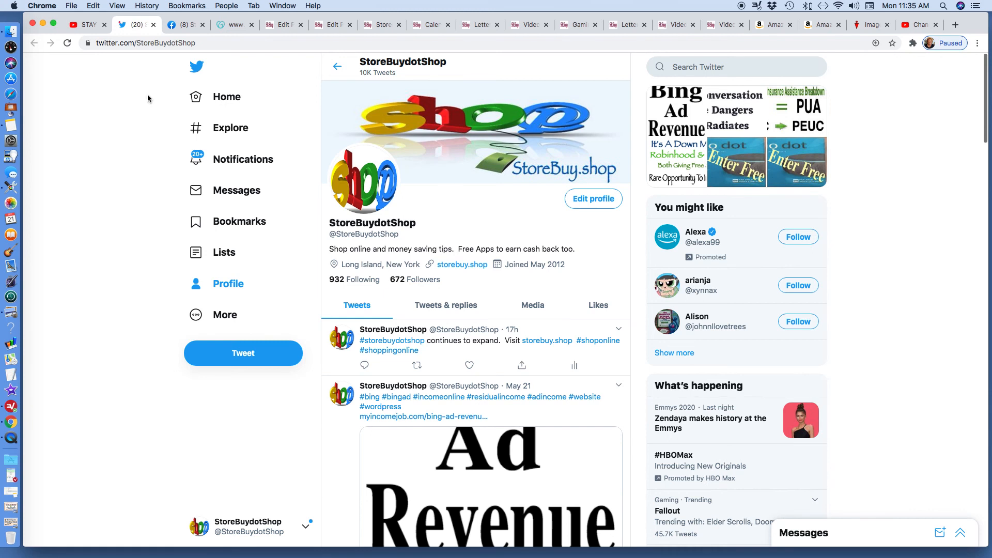
pyautogui.moveTo(188, 31)
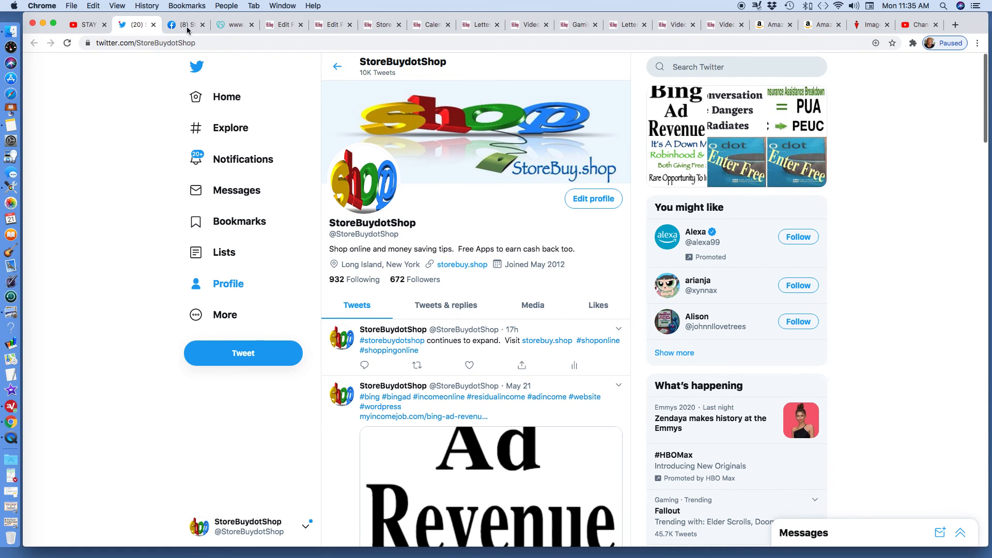
# Step: Visit the Facebook page and Letter Z-Shopping editor tabs, then scroll the StoreBuy.shop home page to its top
pyautogui.click(183, 24)
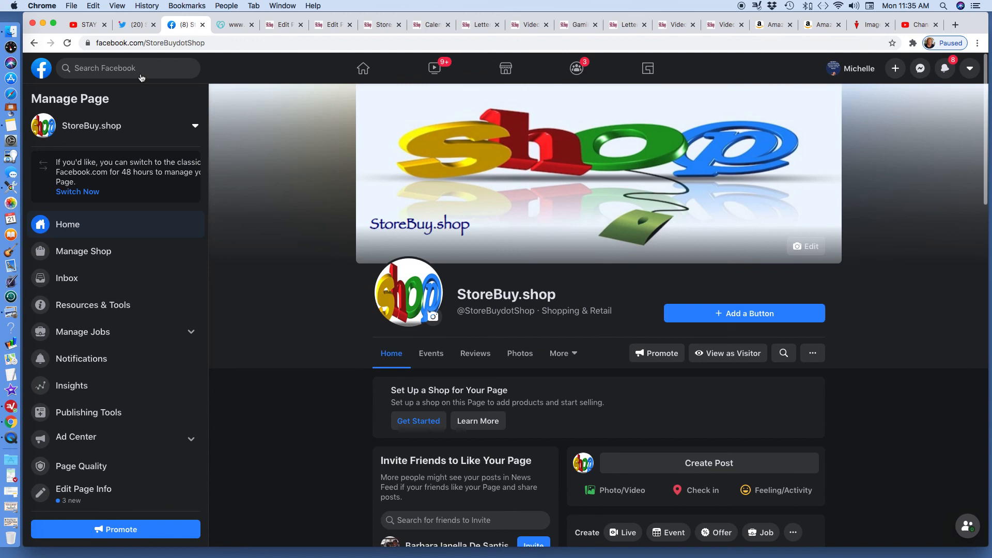
pyautogui.moveTo(201, 82)
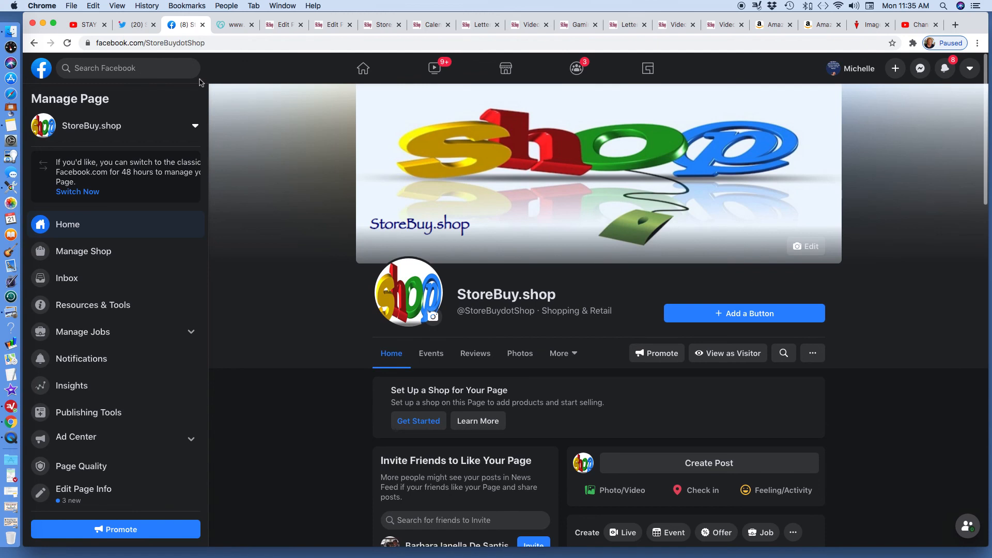
pyautogui.click(334, 25)
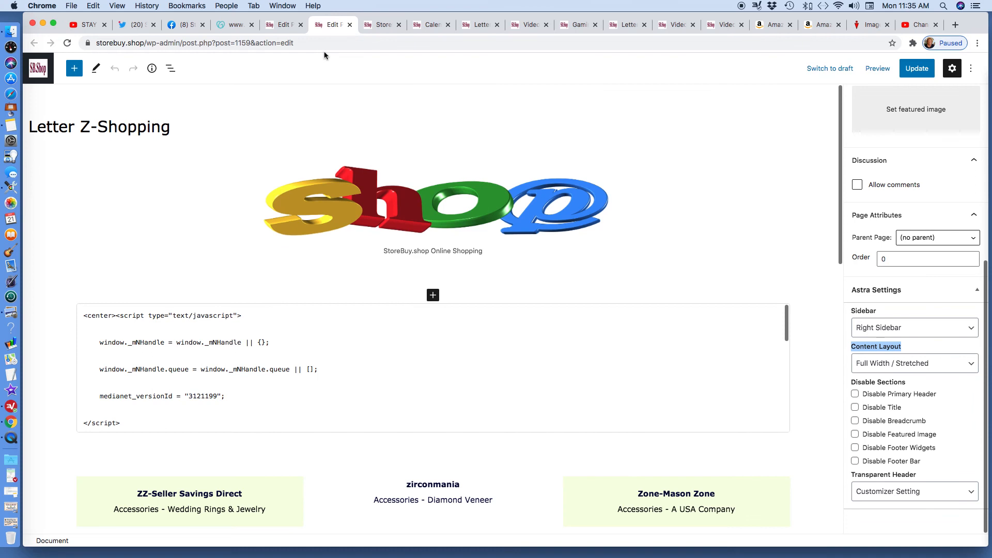
pyautogui.moveTo(532, 93)
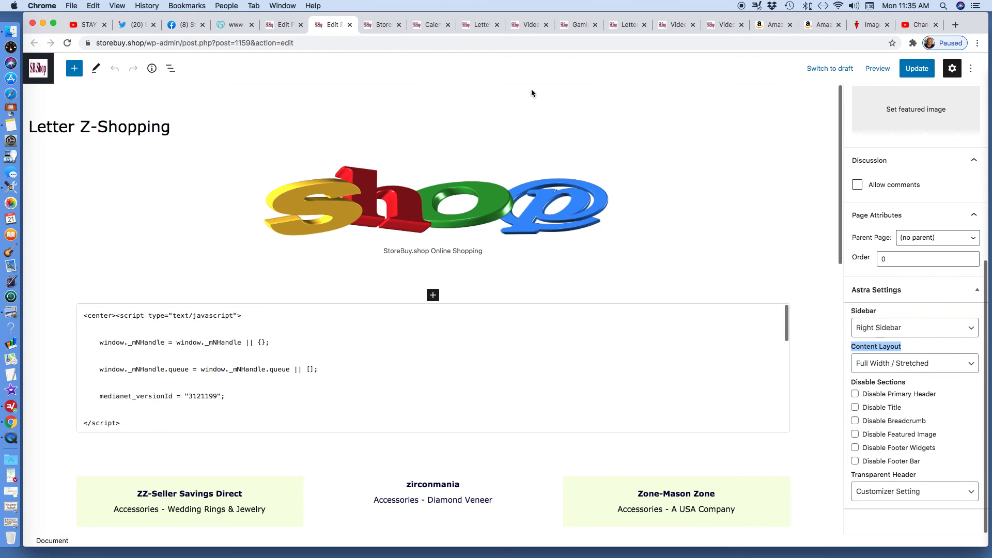
pyautogui.click(382, 24)
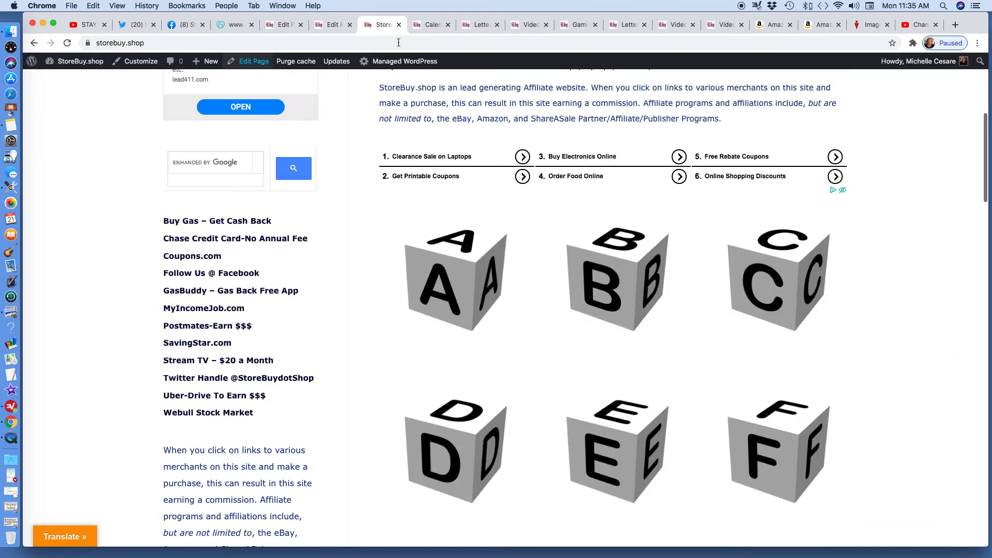
pyautogui.scroll(3)
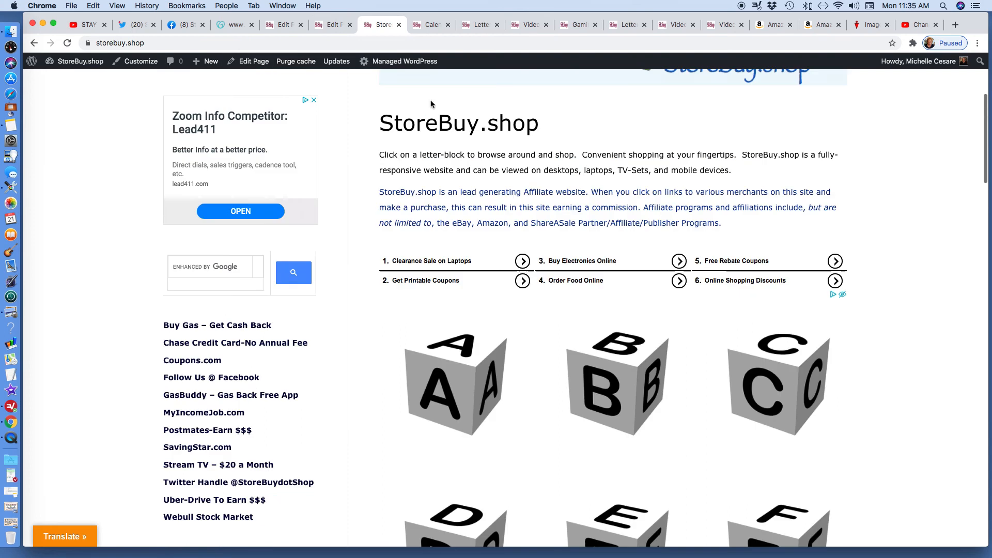
pyautogui.scroll(3)
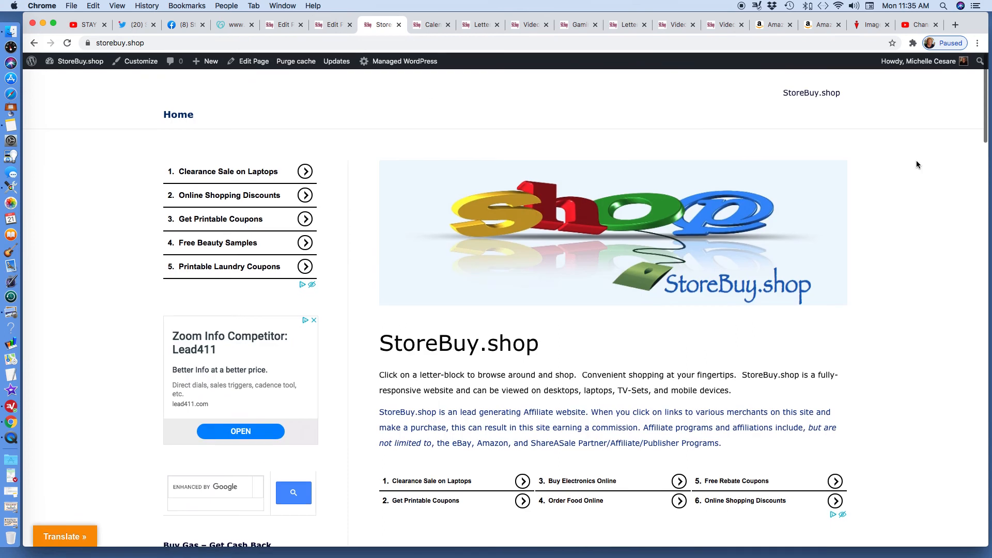